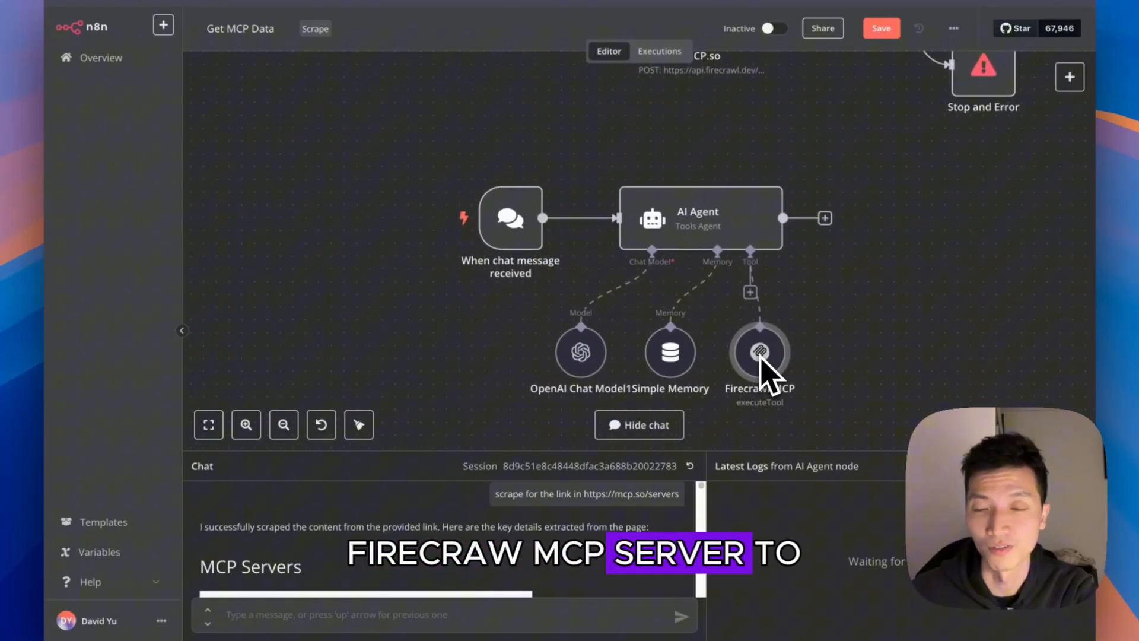
mouse_move(547, 489)
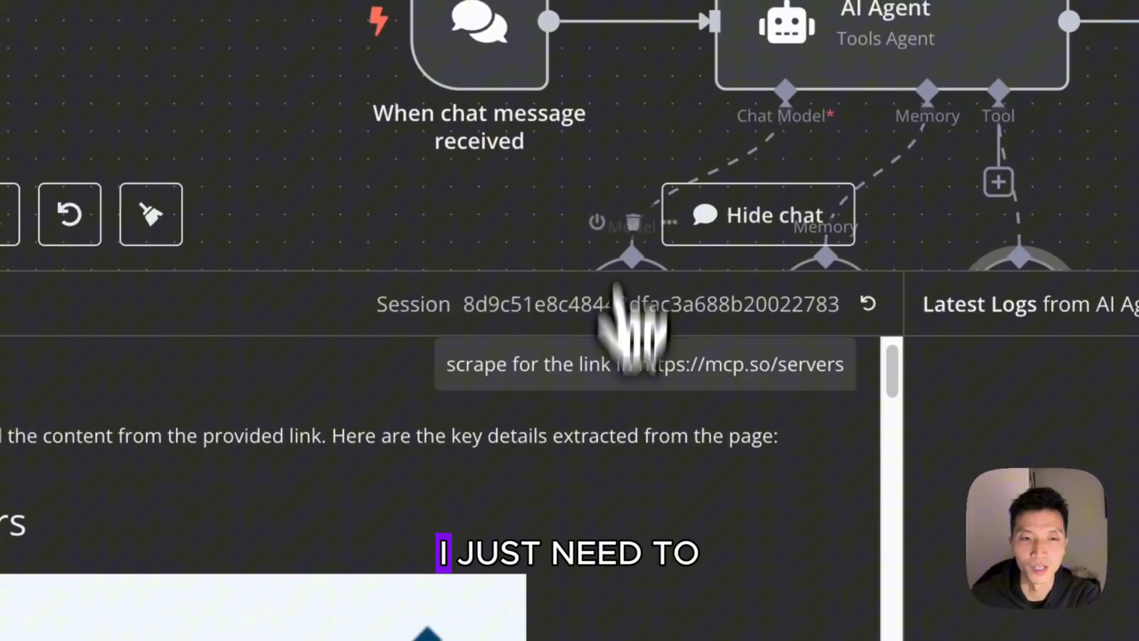
Scroll the Primary service's panel to view its successful n8nio/n8n deployment.
scroll(down, 3)
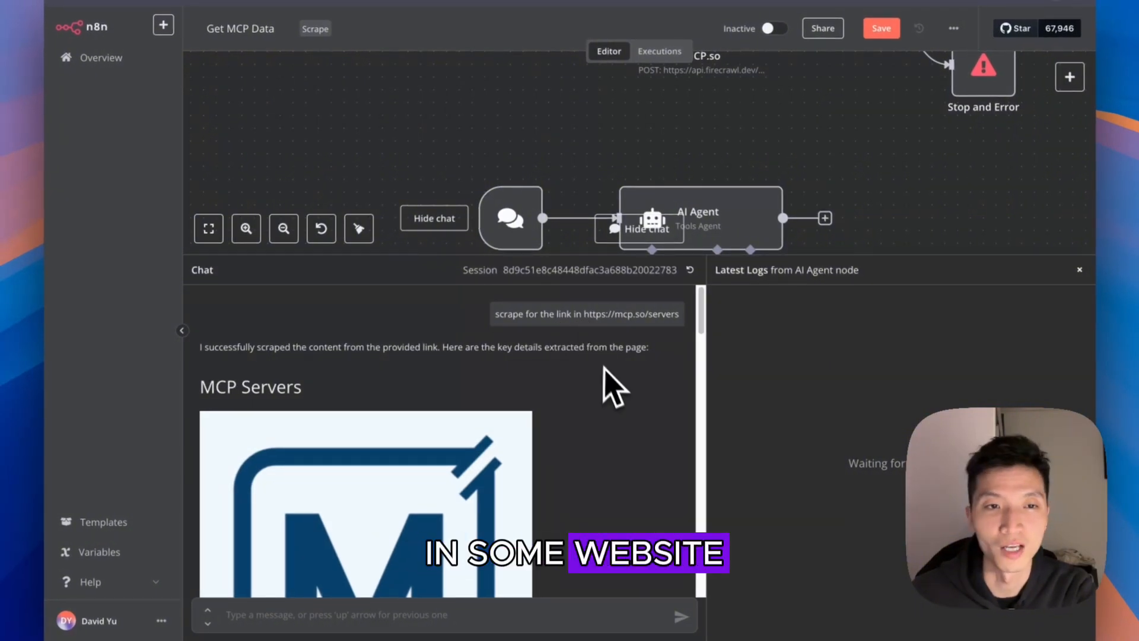
scroll(down, 3)
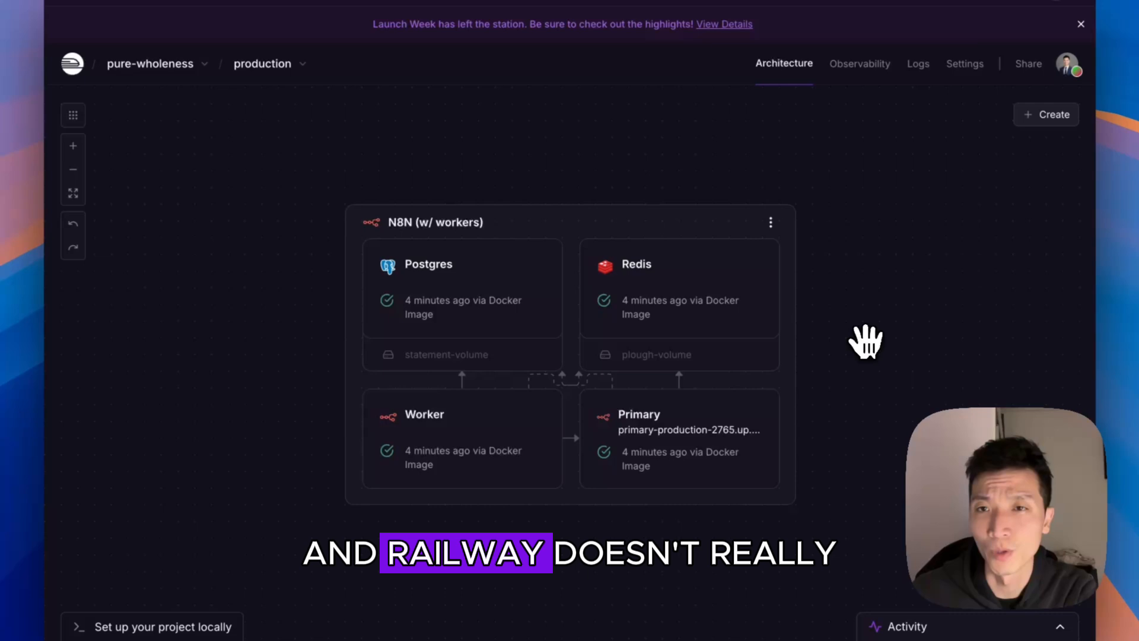
mouse_move(875, 338)
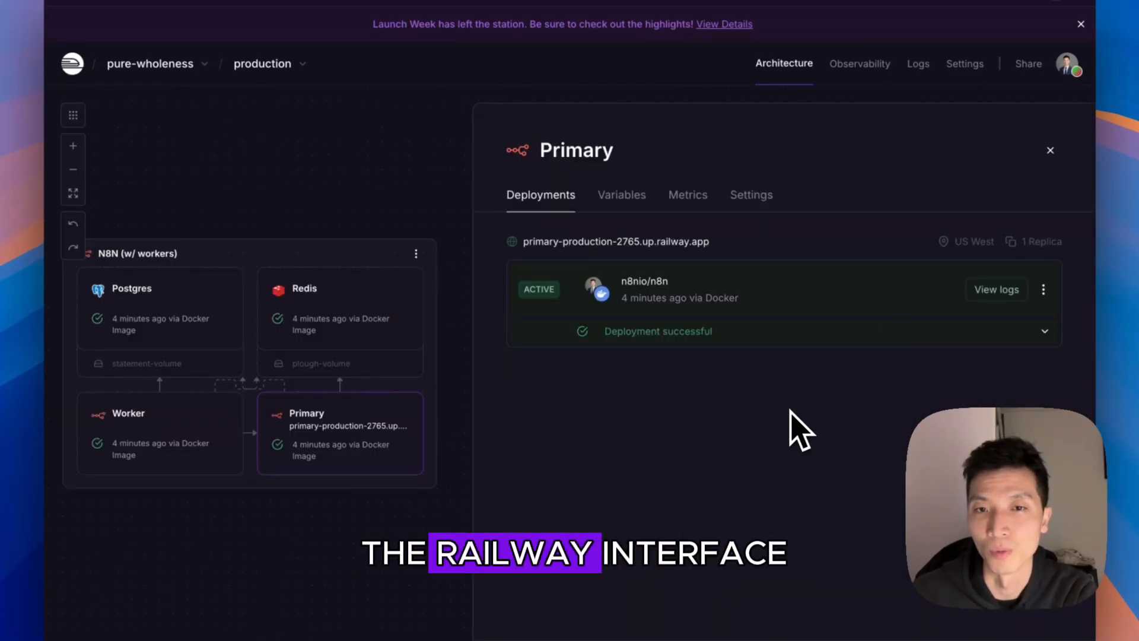
mouse_move(716, 365)
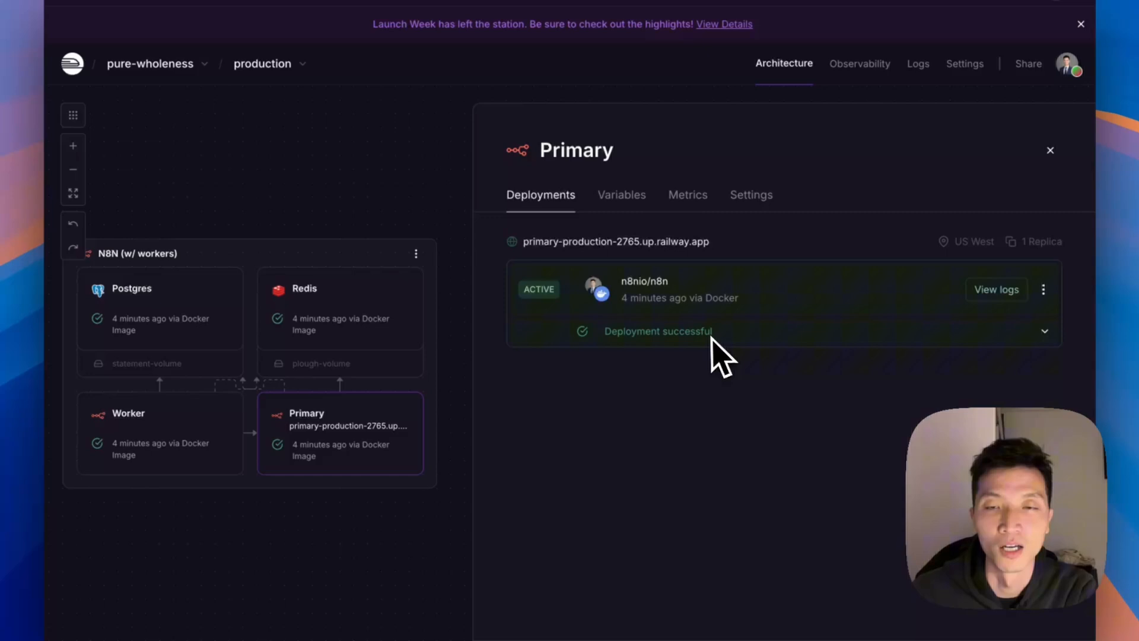
mouse_move(729, 374)
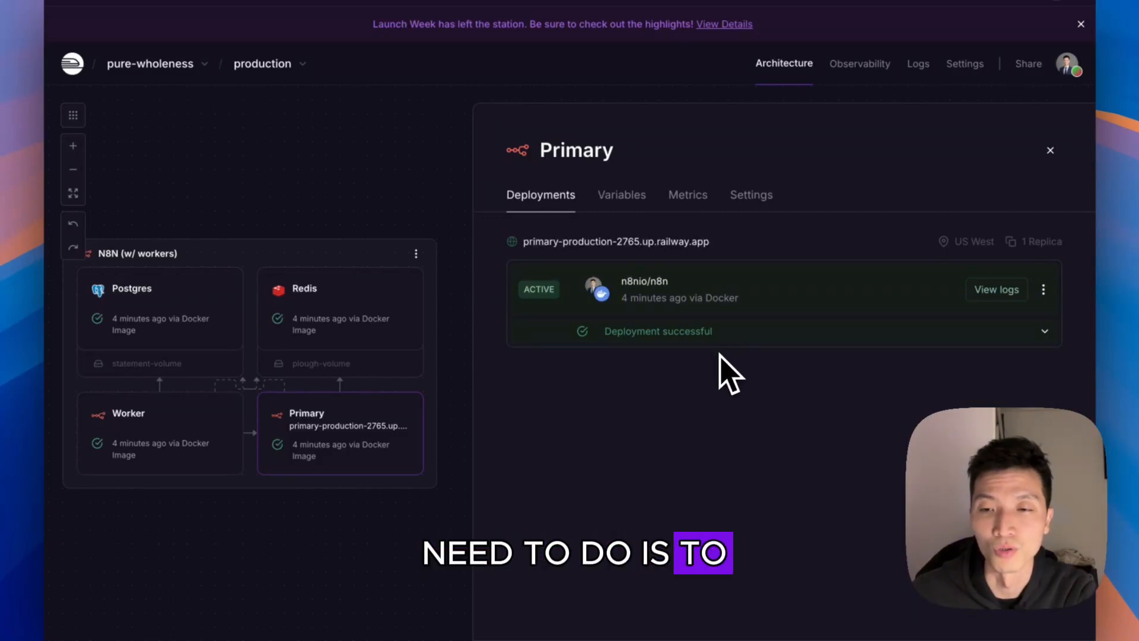
mouse_move(740, 397)
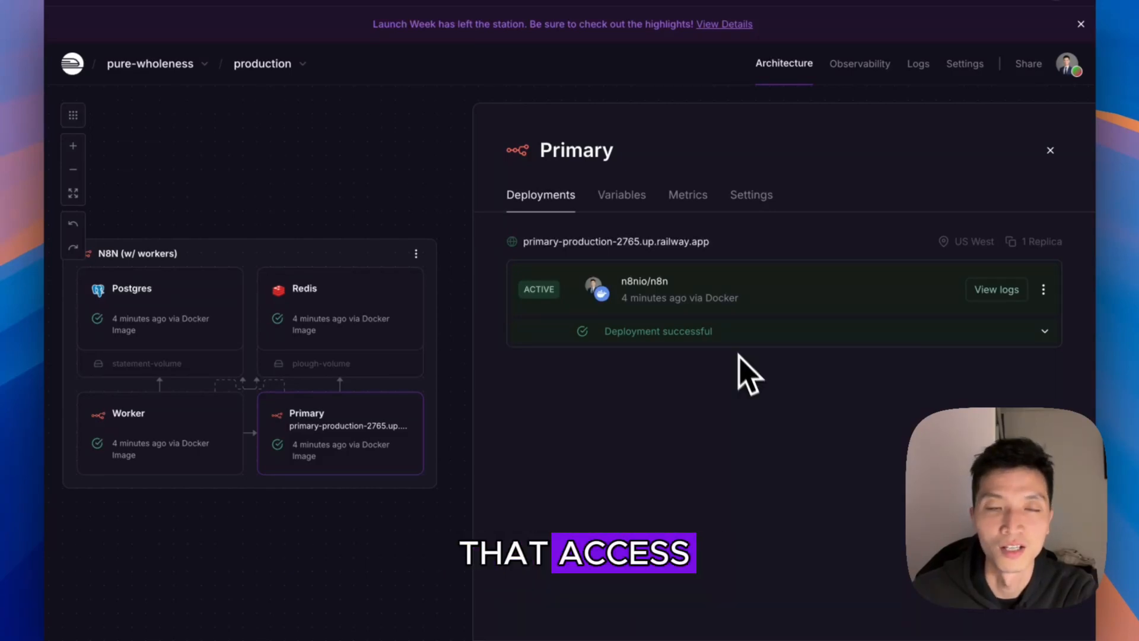
Disconnect the n8nio/n8n source image in the Primary service's settings.
click(751, 195)
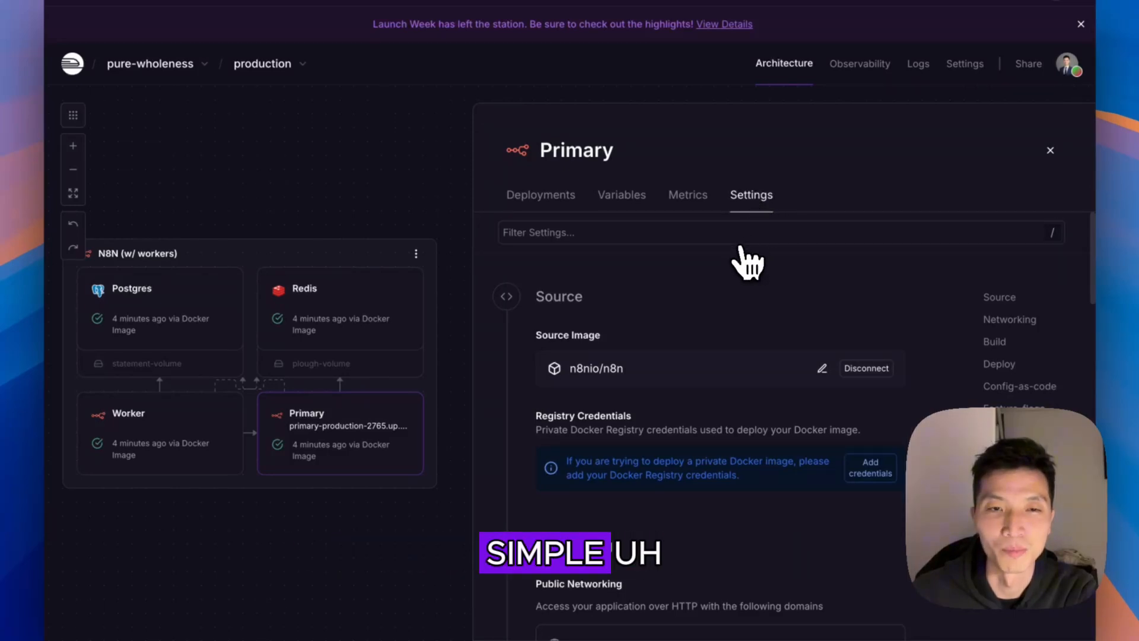
mouse_move(589, 275)
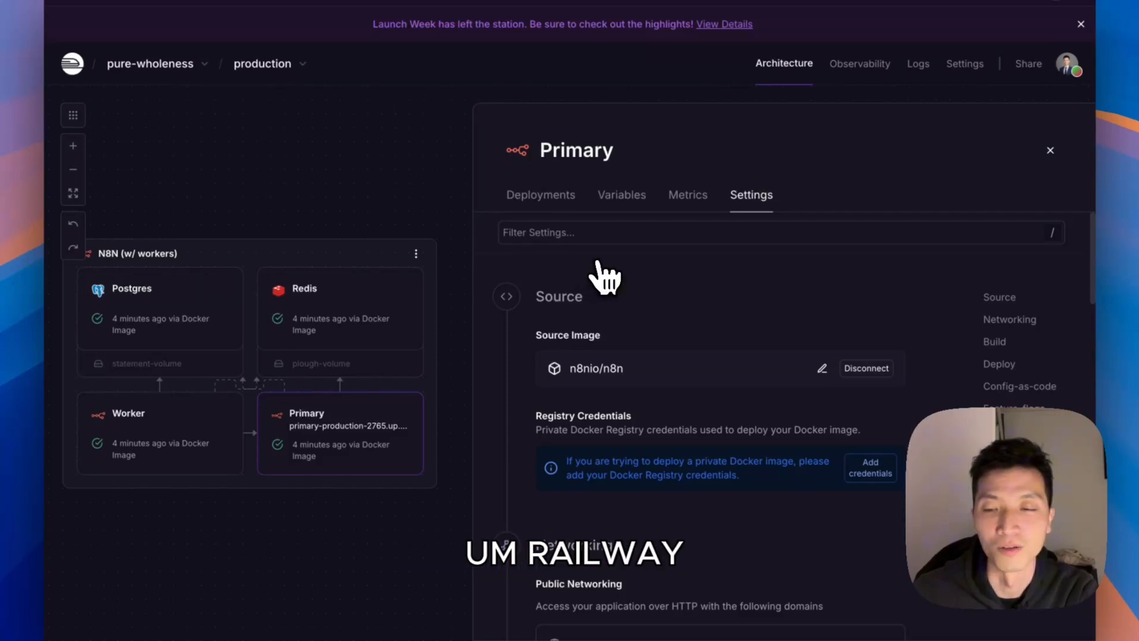
mouse_move(242, 370)
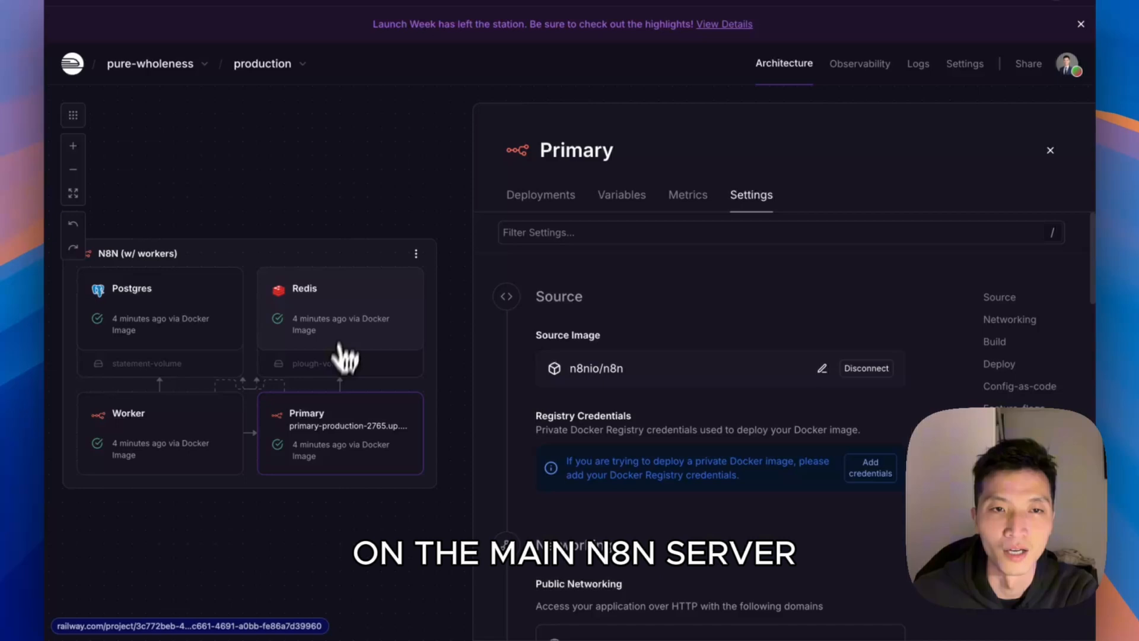
click(339, 305)
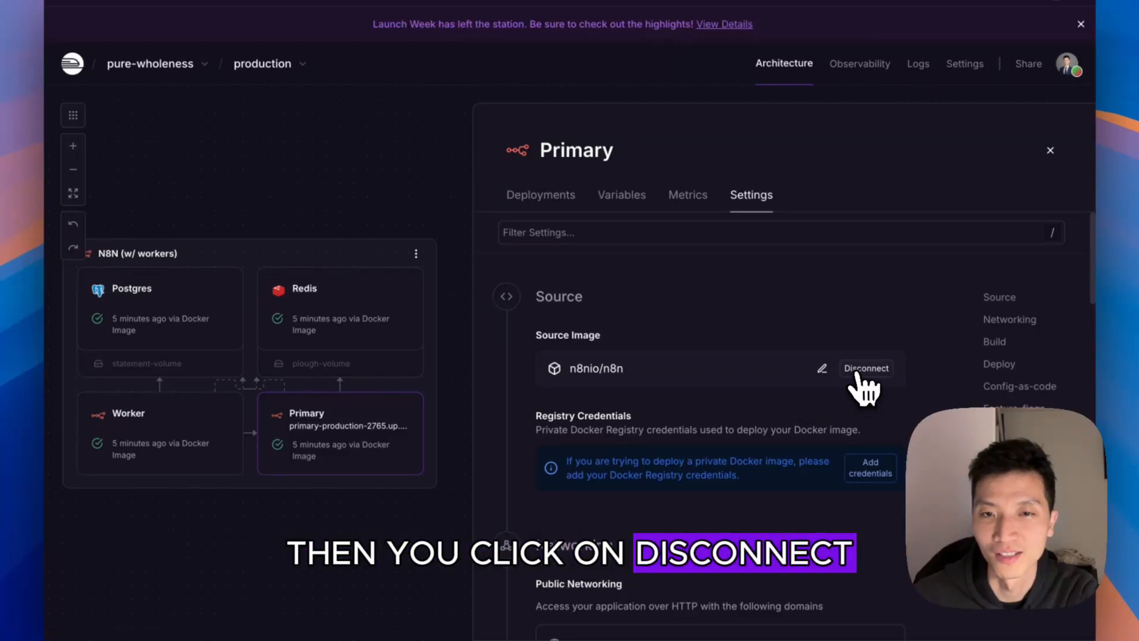
click(866, 368)
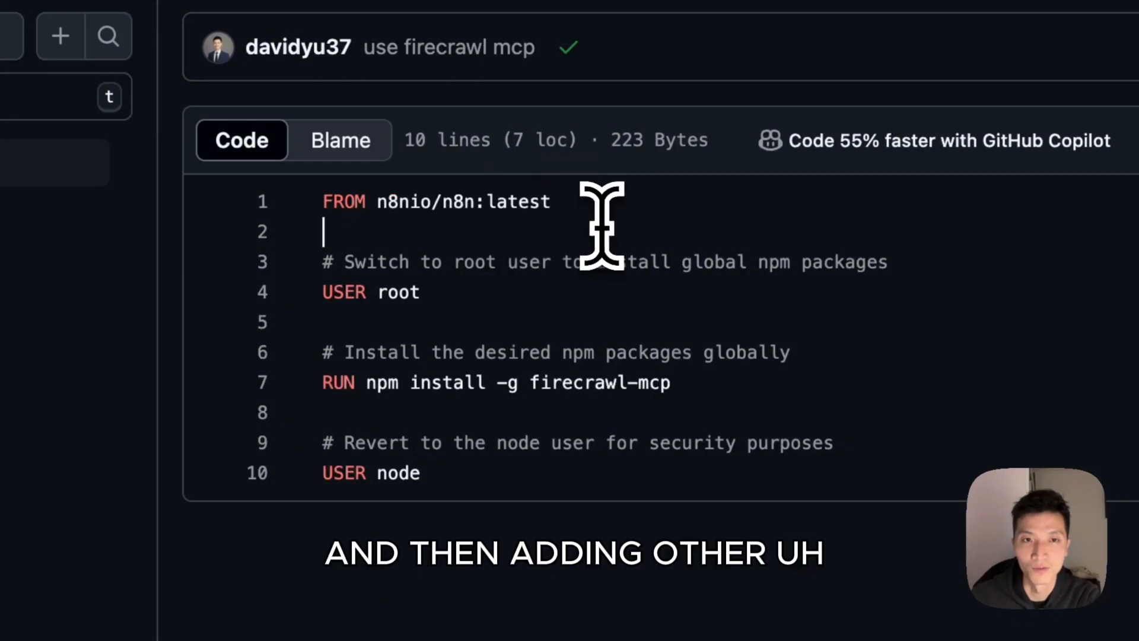
Highlight the Dockerfile code that installs firecrawl-mcp on the latest n8n image.
drag(325, 231, 421, 473)
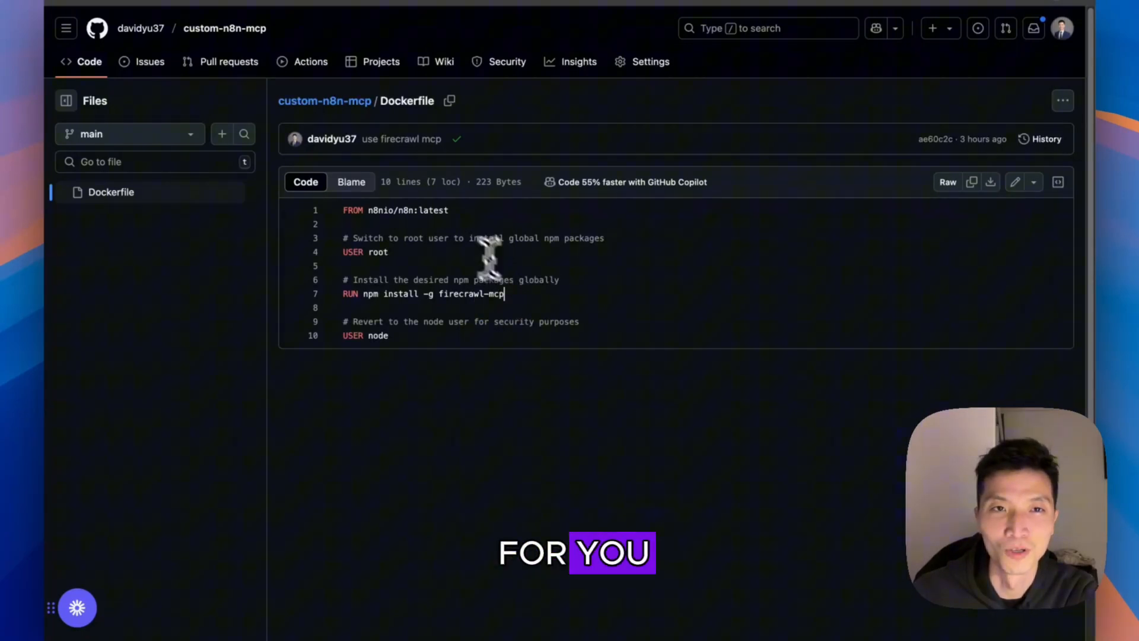
View the custom-n8n-mcp Dockerfile, then go back to the repository overview.
click(324, 101)
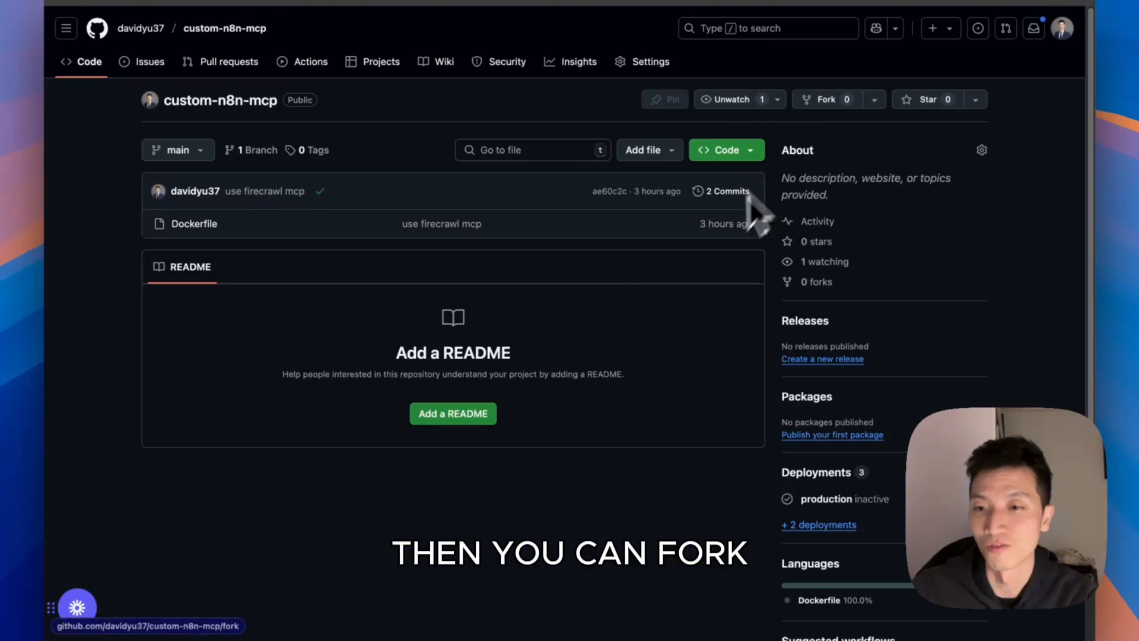
mouse_move(753, 249)
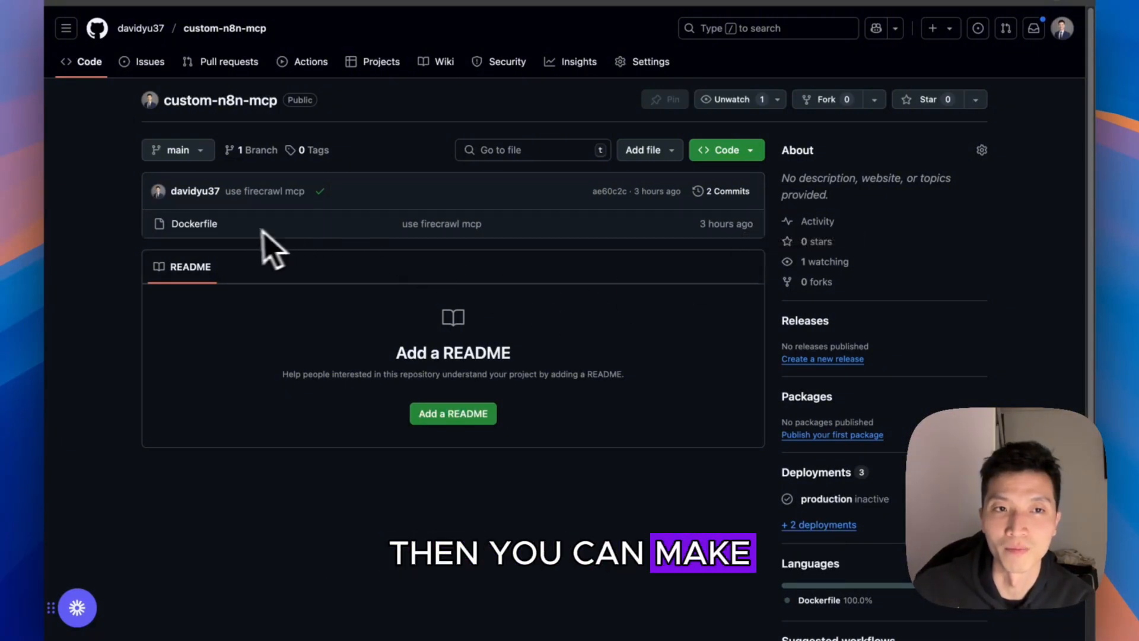
click(194, 224)
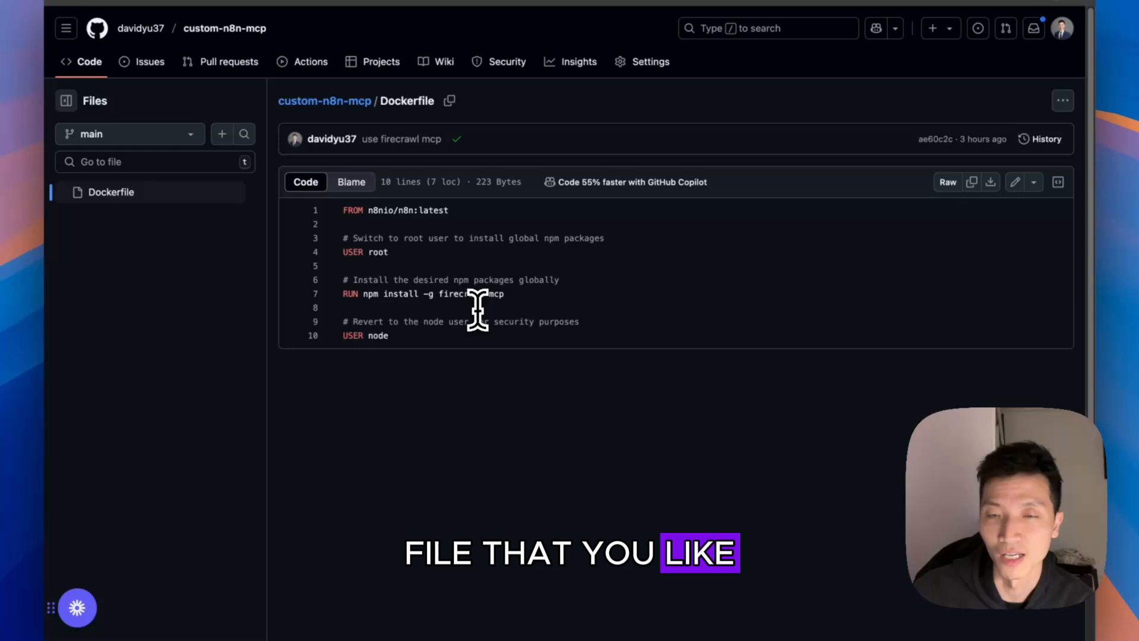
click(325, 101)
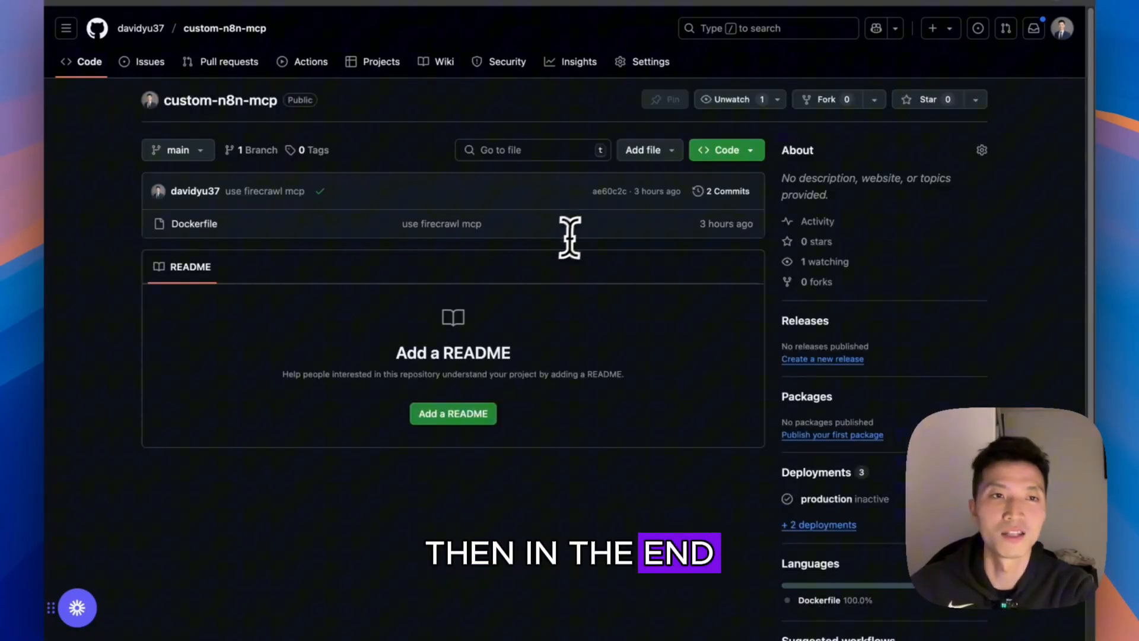
mouse_move(282, 138)
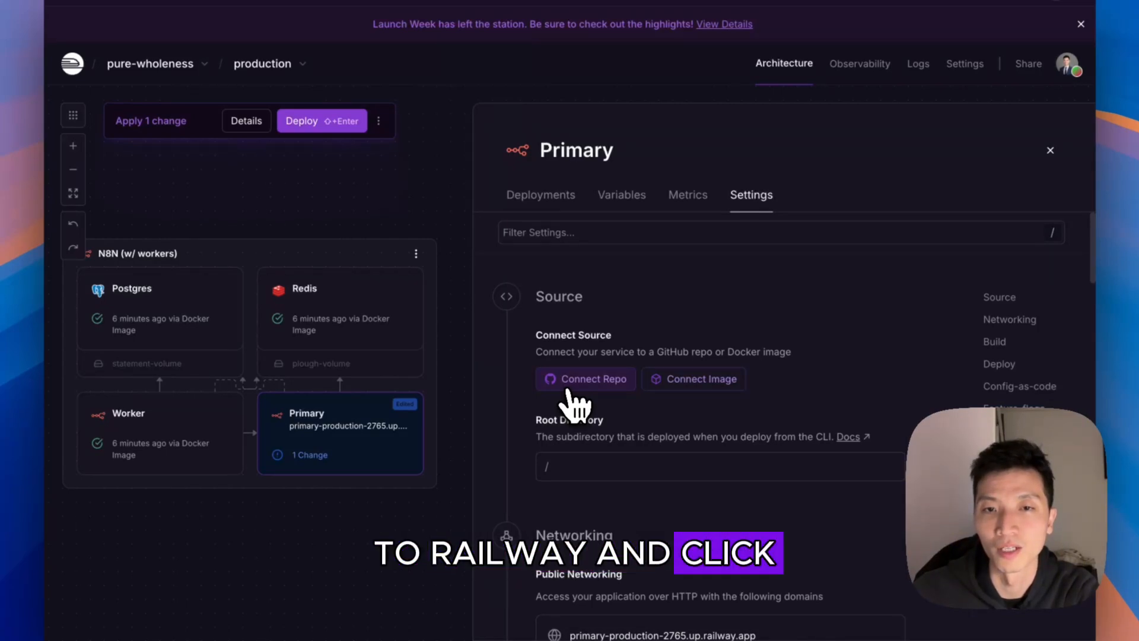
Connect the custom-n8n-mcp repository, main branch, as the Primary service's source.
click(585, 378)
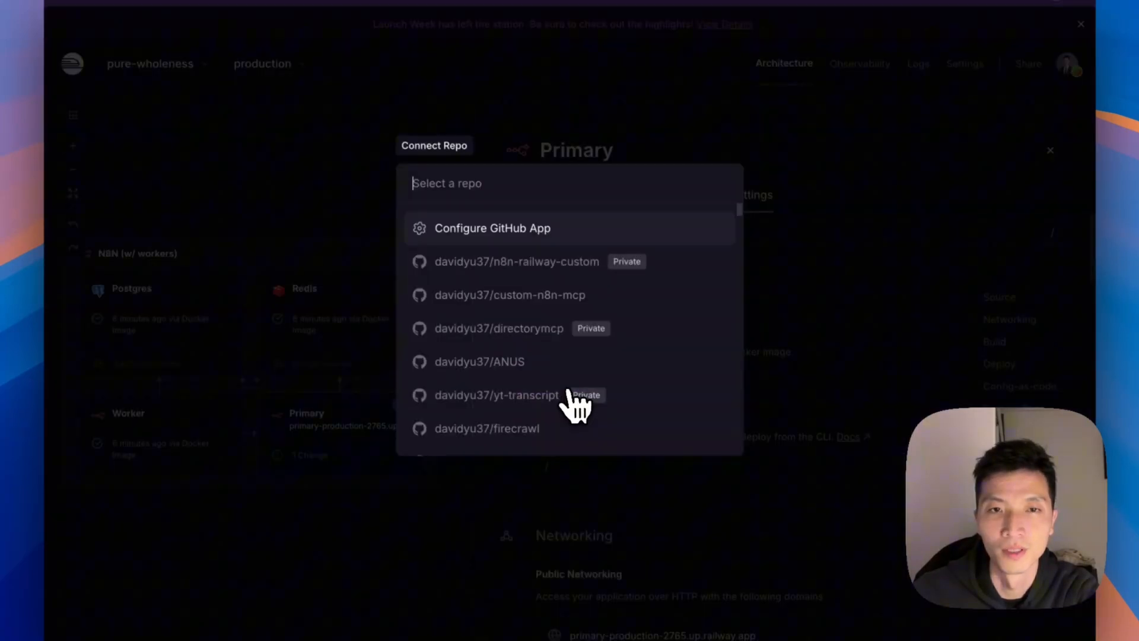
mouse_move(562, 213)
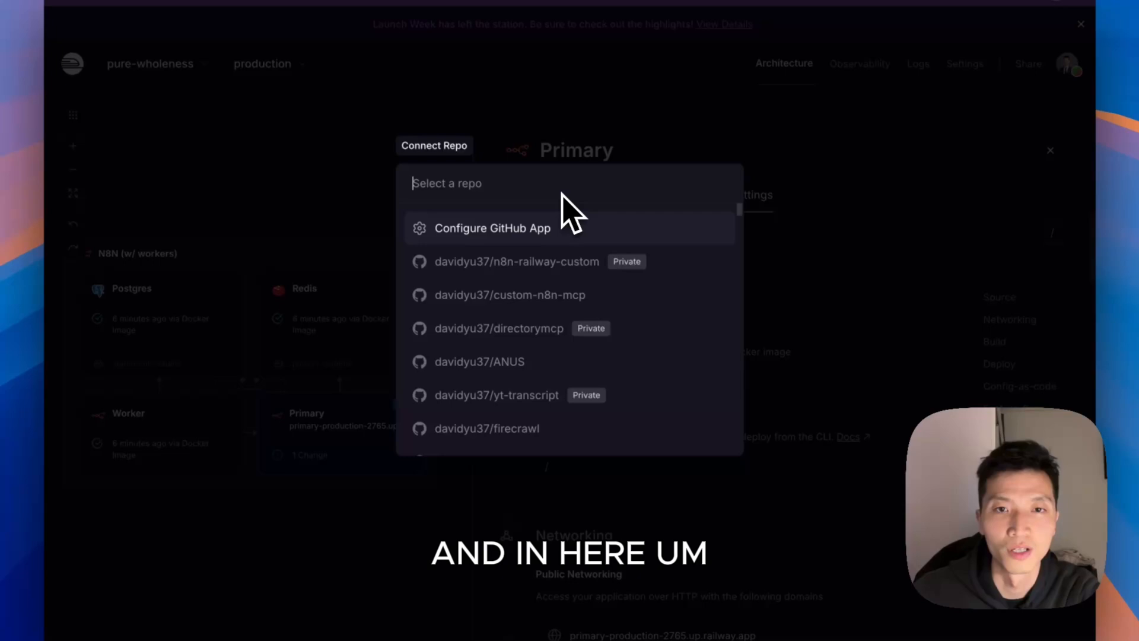
mouse_move(529, 327)
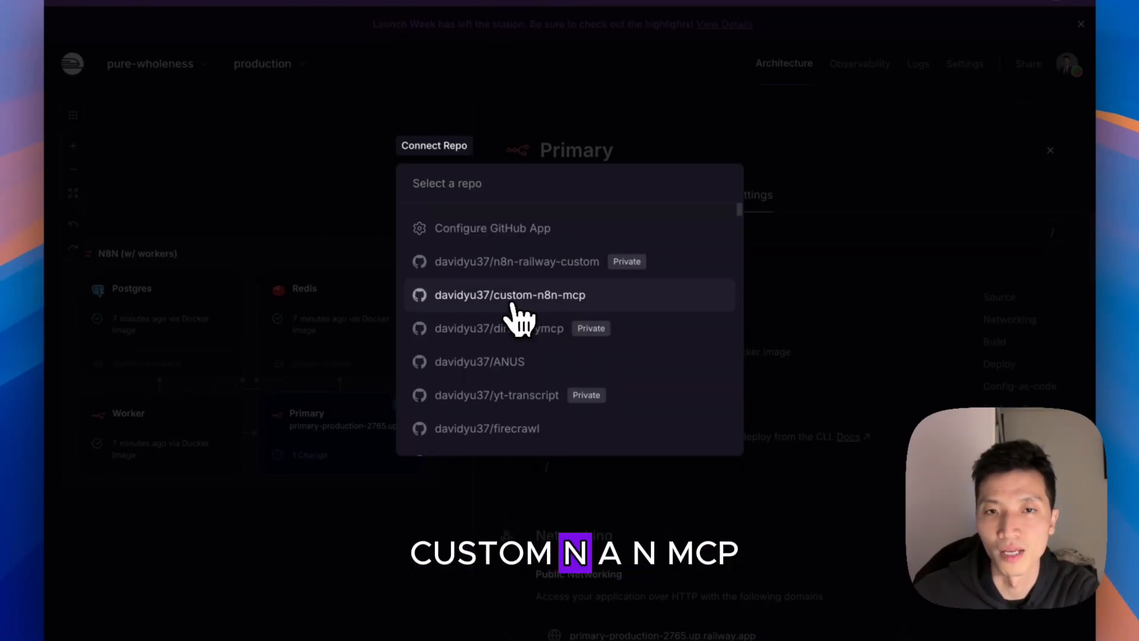
click(509, 295)
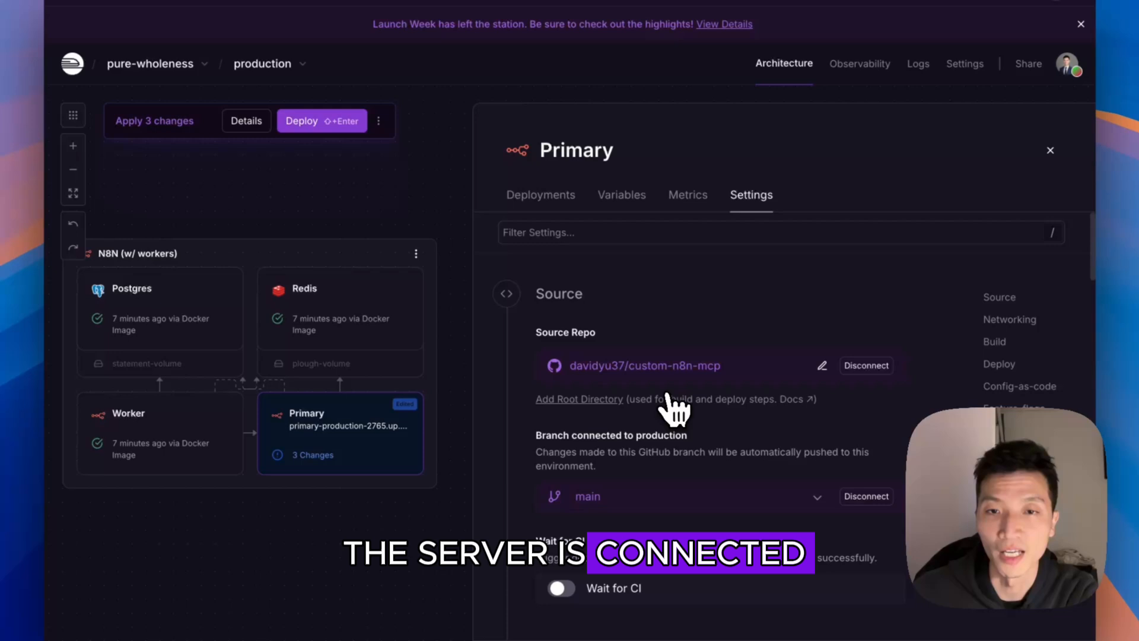
mouse_move(700, 423)
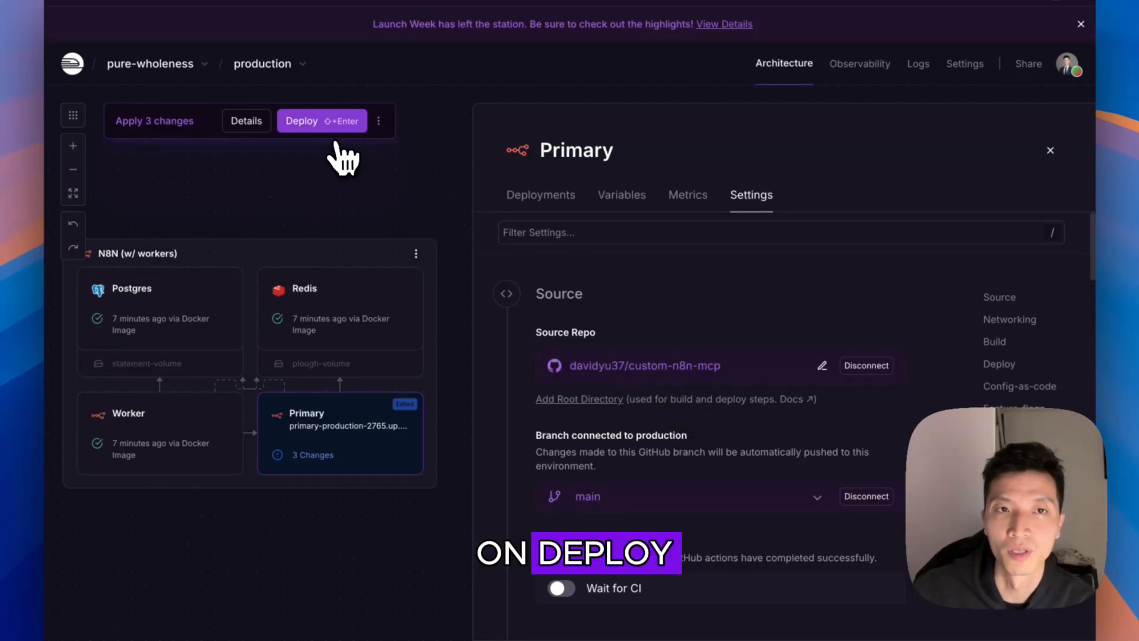
Deploy the three pending changes and view the Primary service's variables.
click(321, 121)
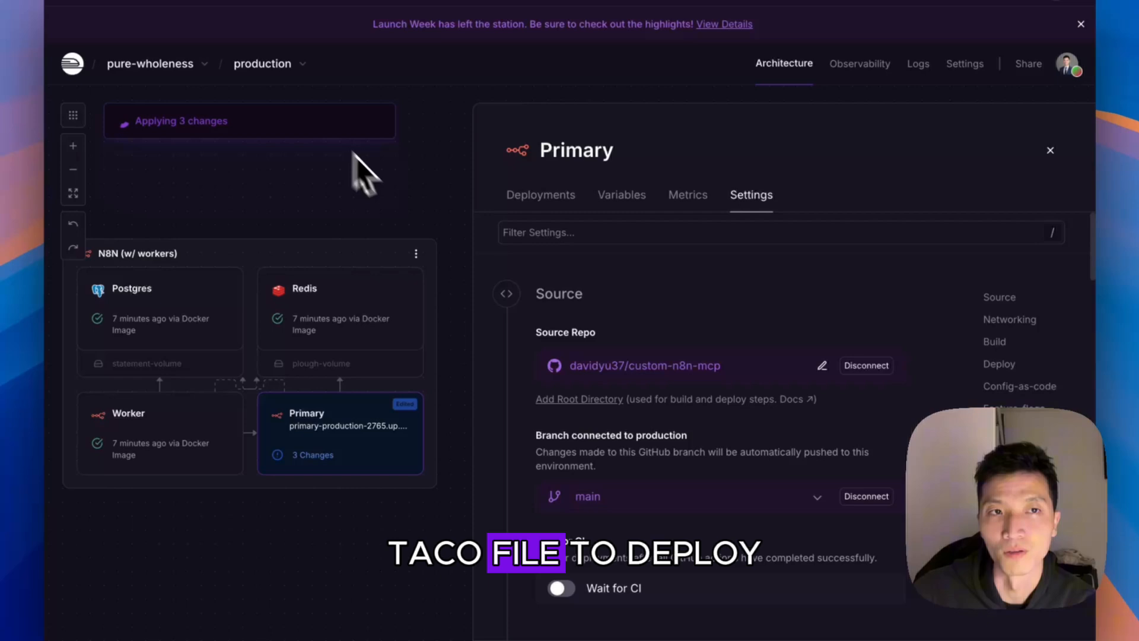
mouse_move(441, 267)
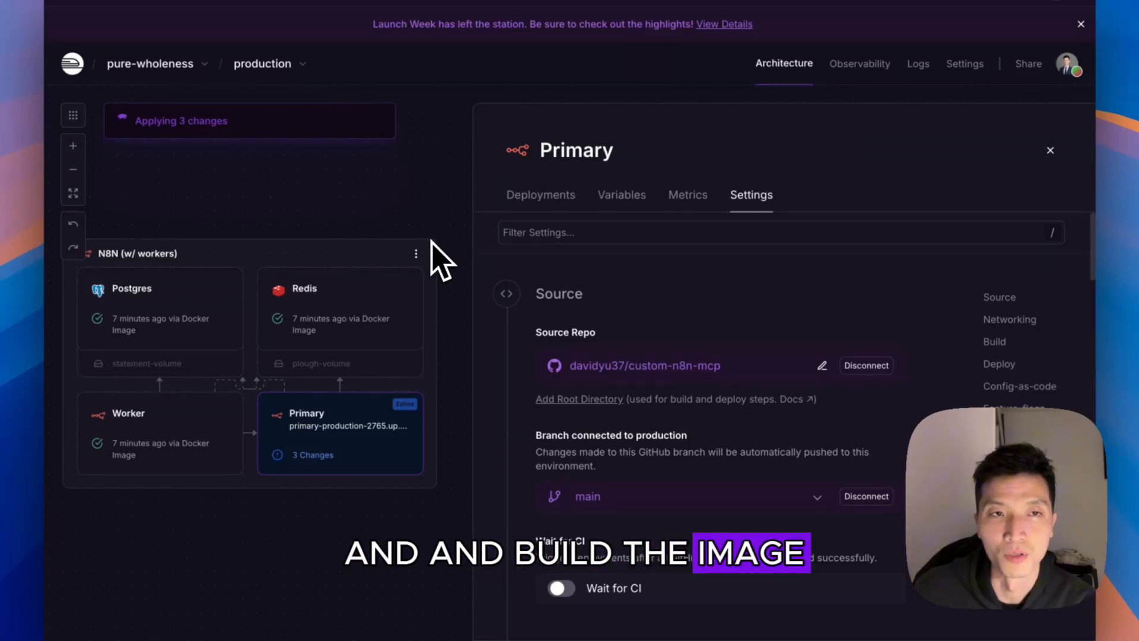
click(622, 195)
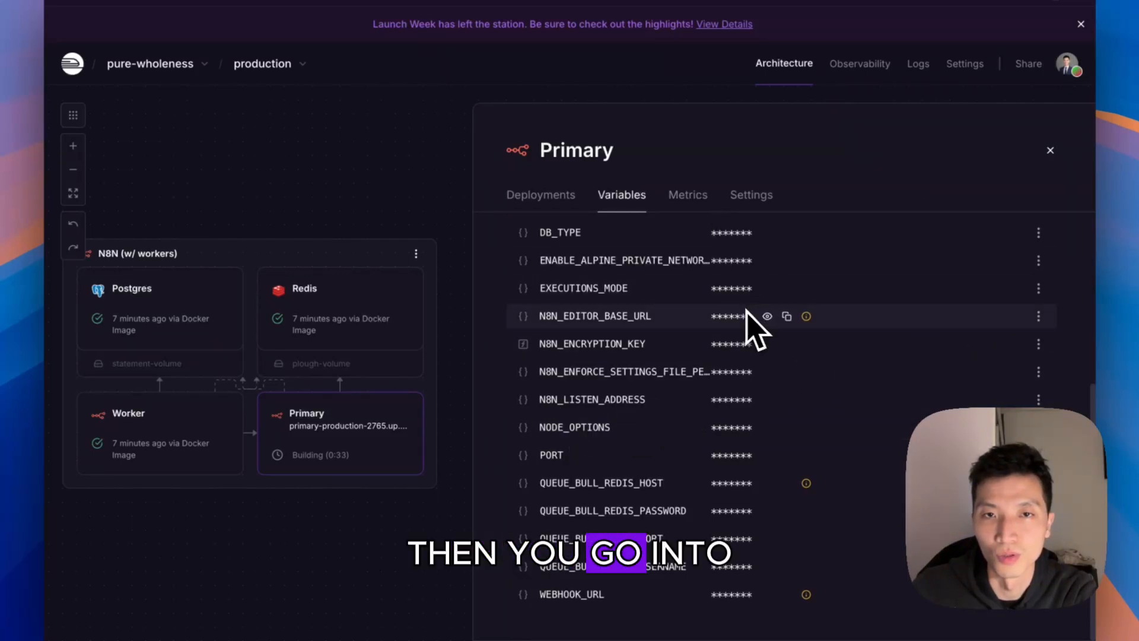
Edit a service variable on Primary, leaving one change pending deployment.
click(924, 246)
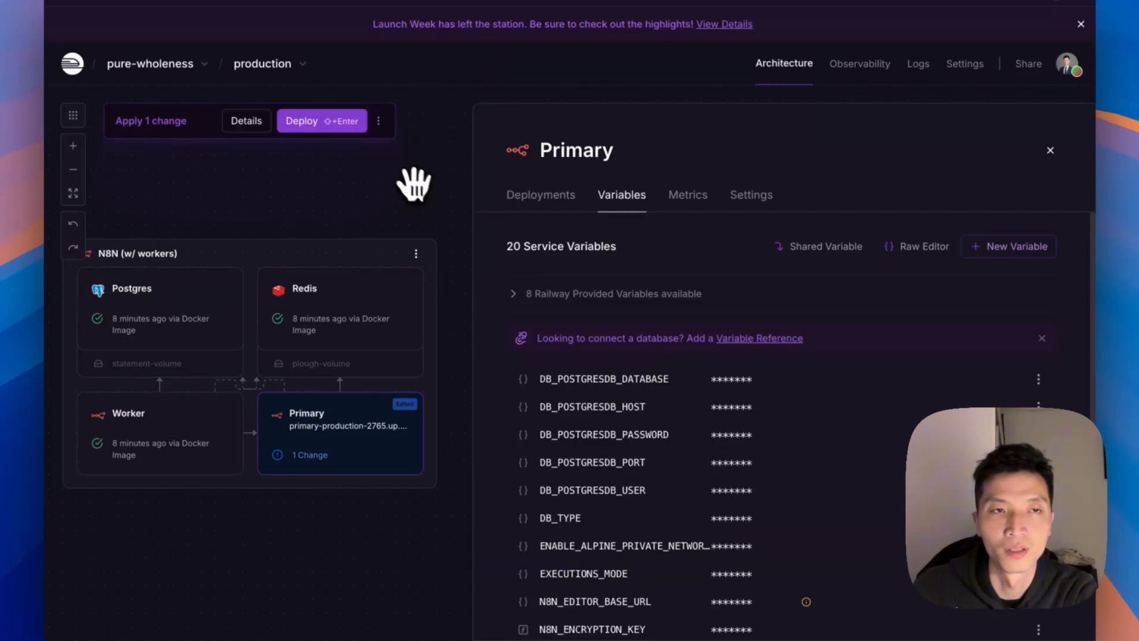
click(321, 121)
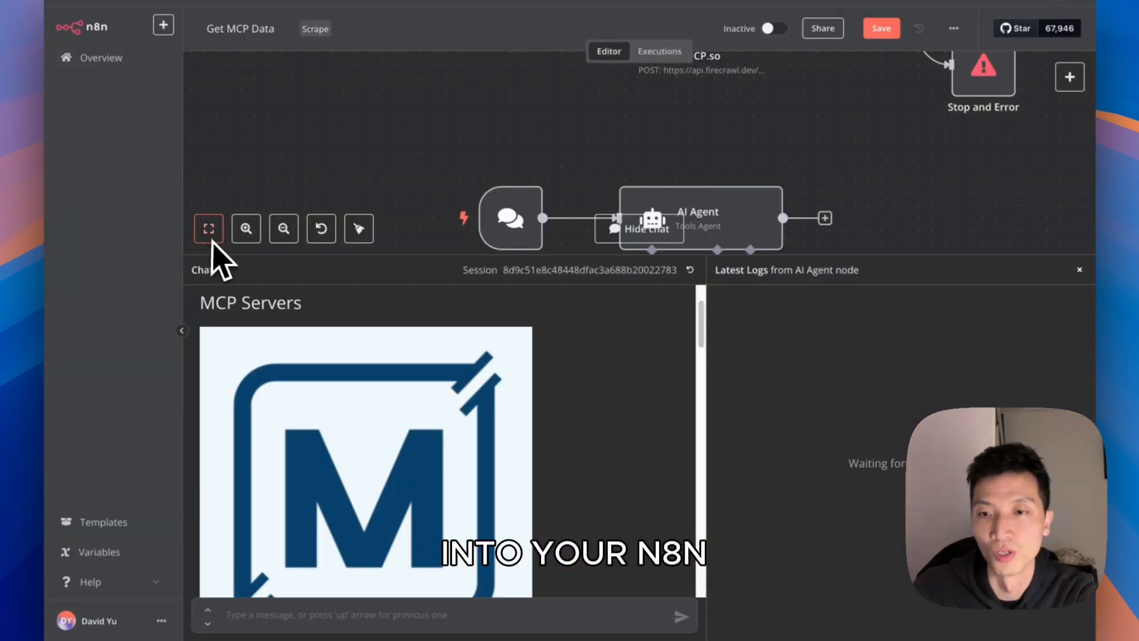
mouse_move(208, 229)
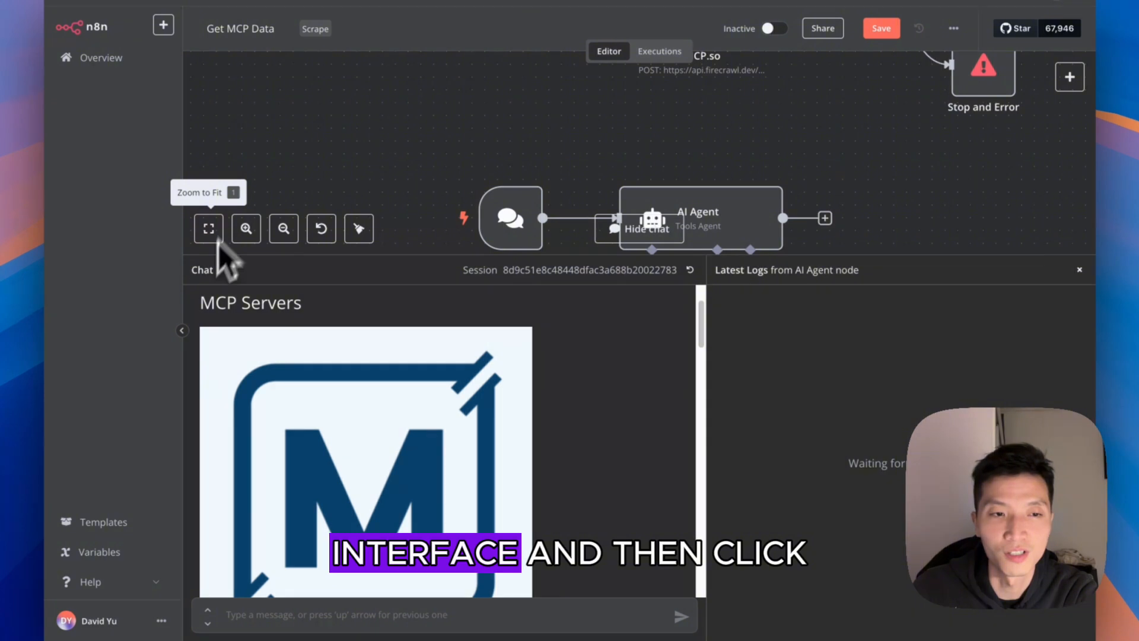
Enter n8n-nodes-mcp in the community node install form, accept the risk, and close it.
click(160, 621)
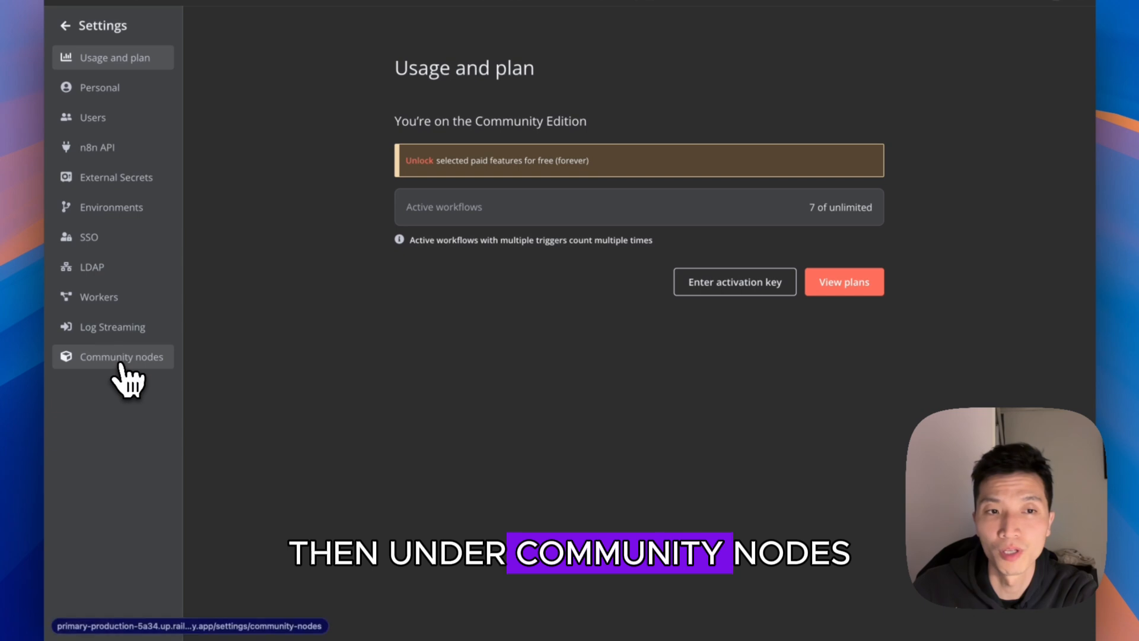
click(122, 356)
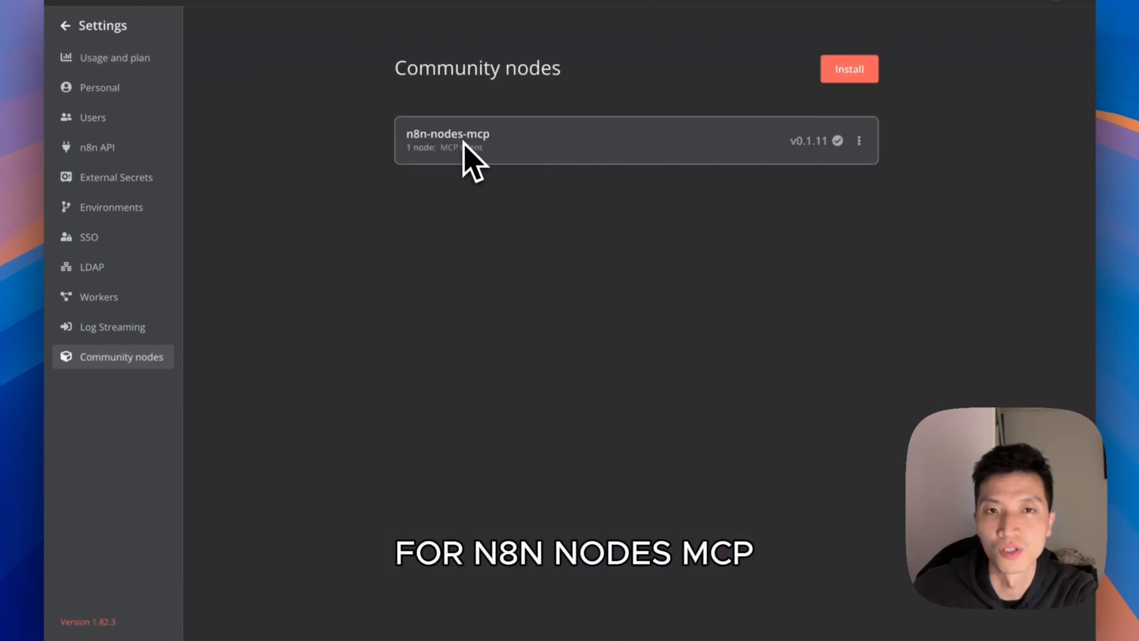
click(850, 68)
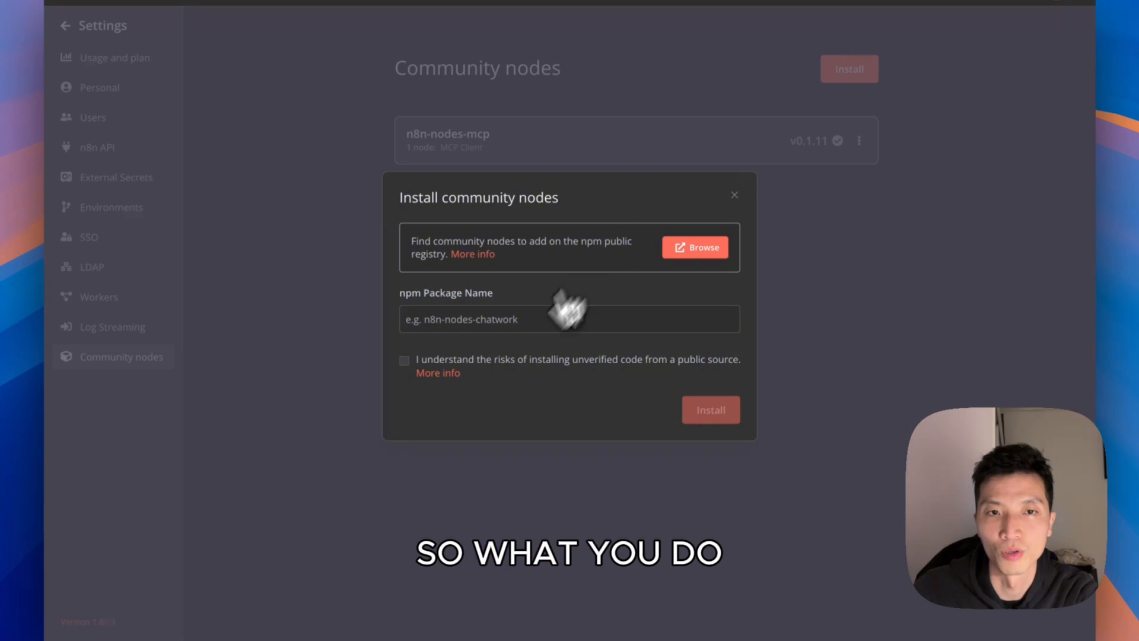
click(571, 320)
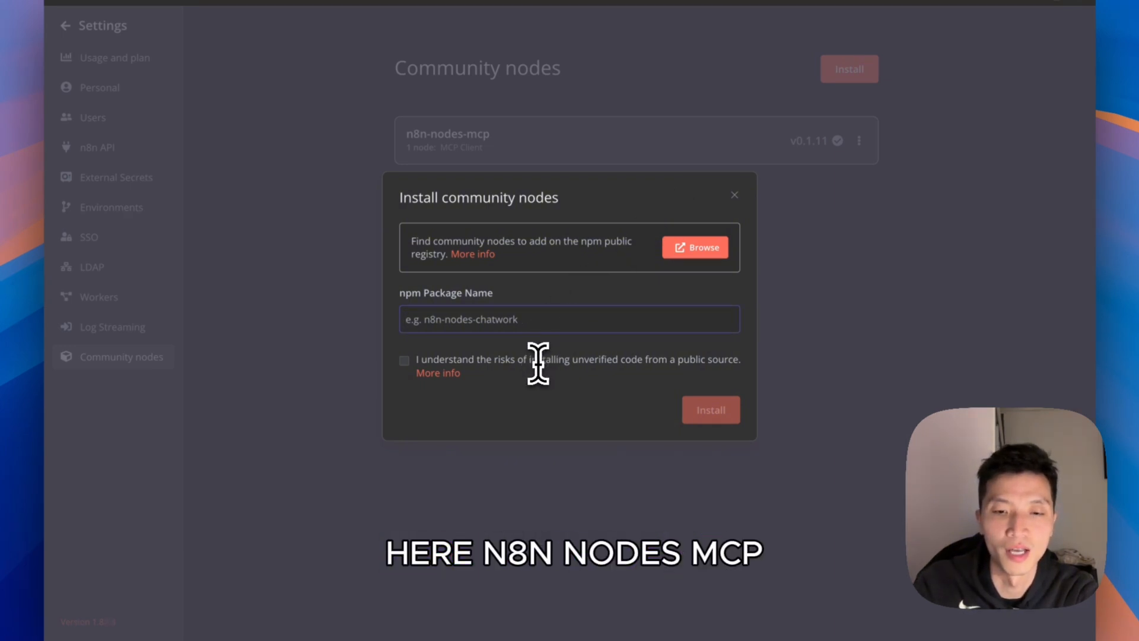
text(n8n-nodes-mcp)
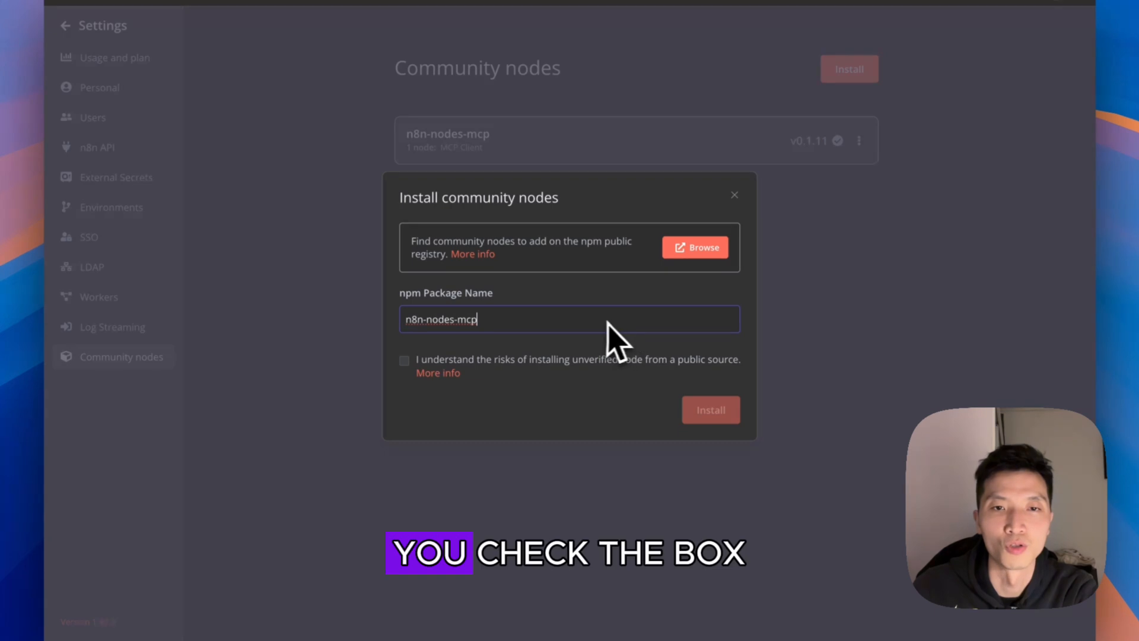
click(404, 360)
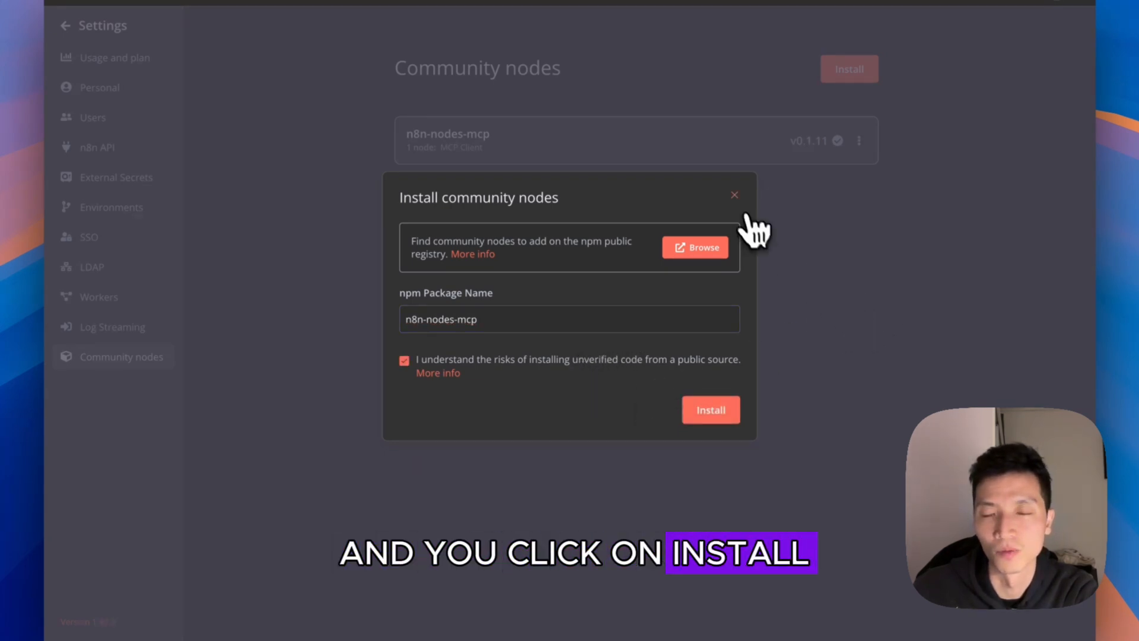
click(711, 410)
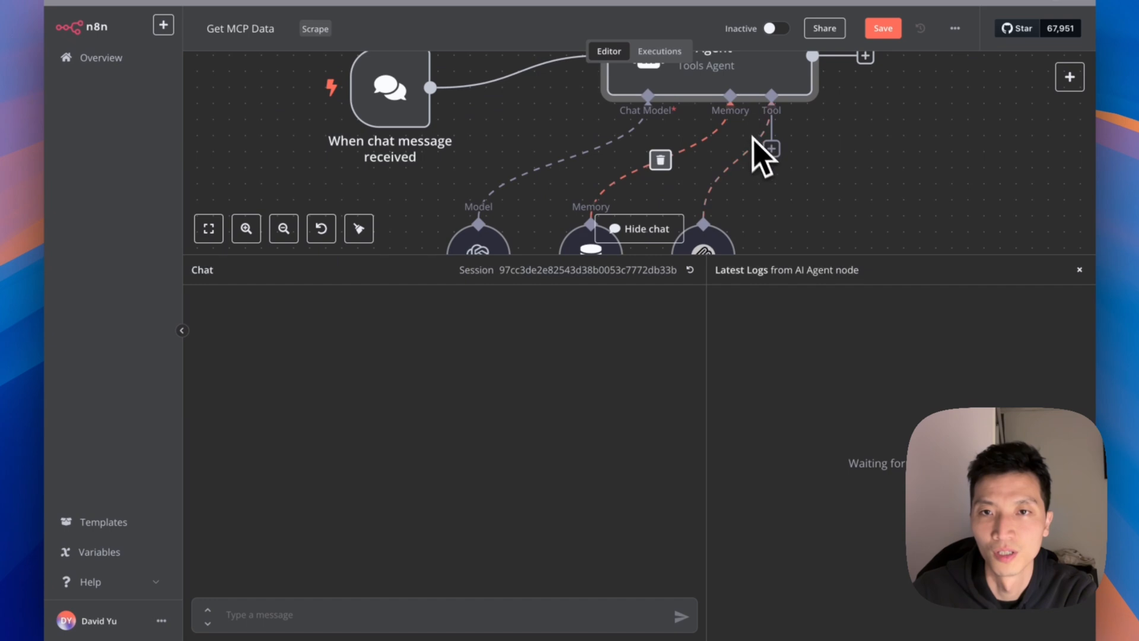
Add the Firecrawl MCP tool to the AI Agent and edit its STDIO credential.
click(771, 147)
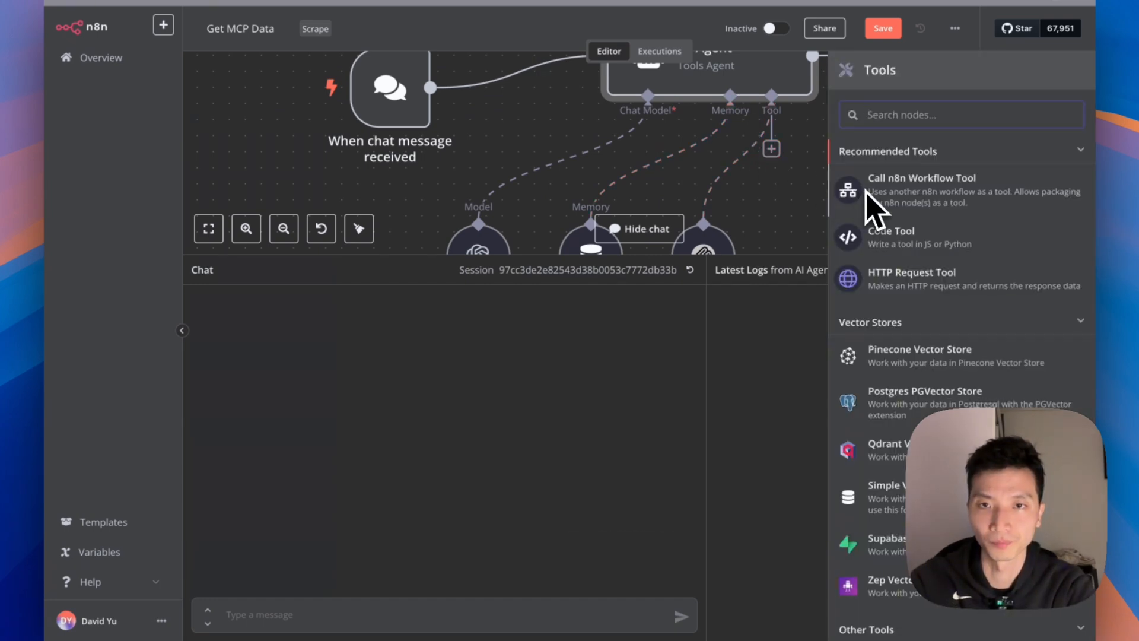
text(mcp)
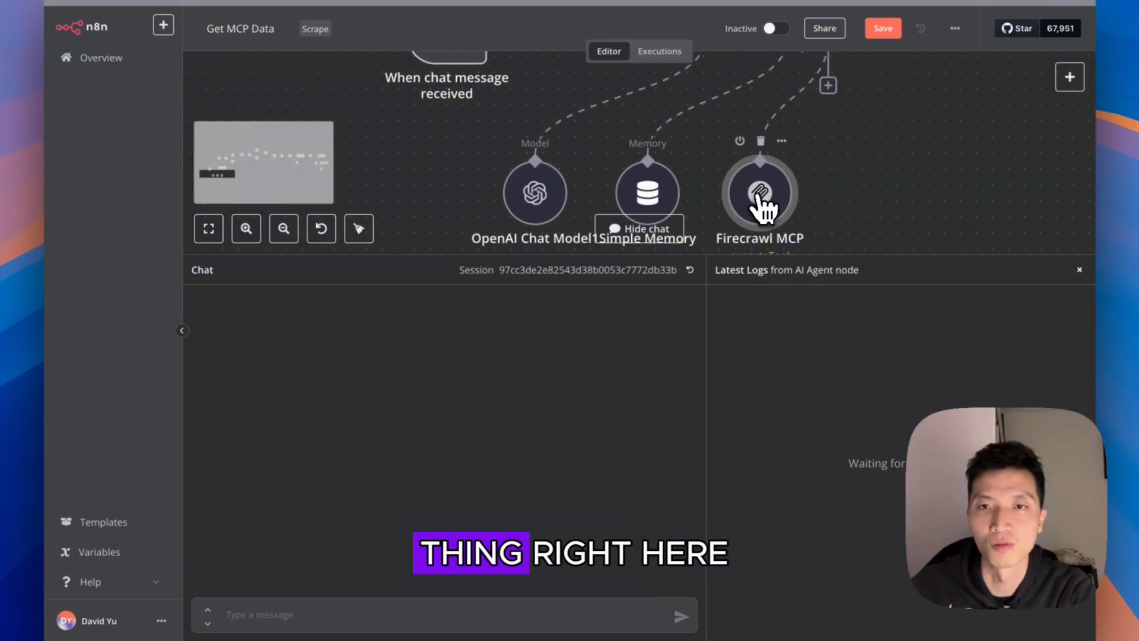
double_click(760, 193)
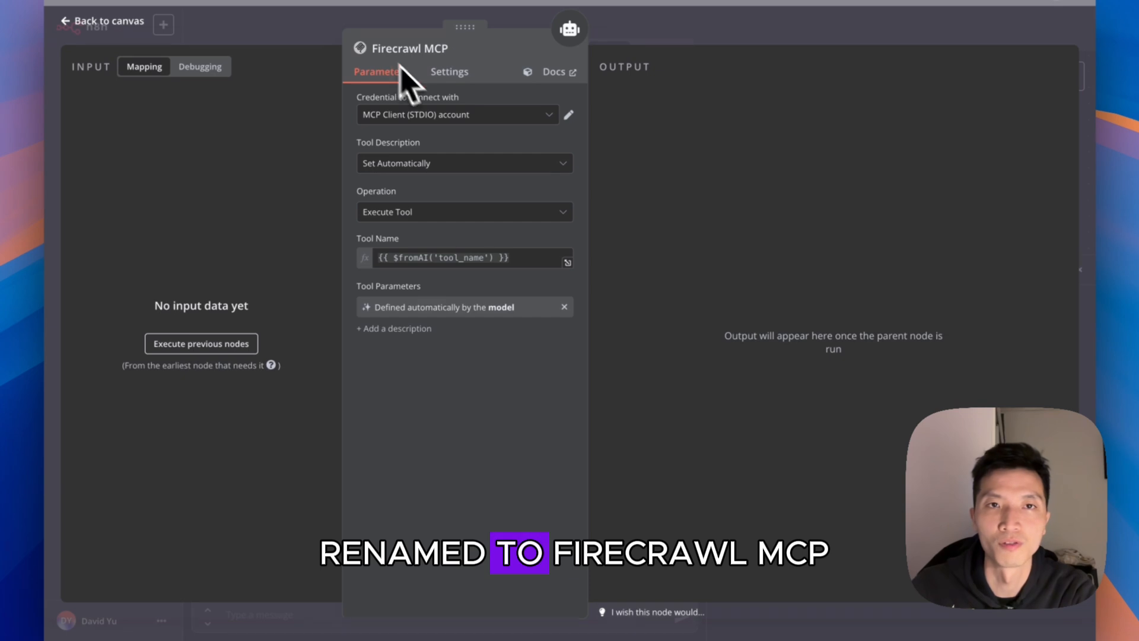
mouse_move(574, 172)
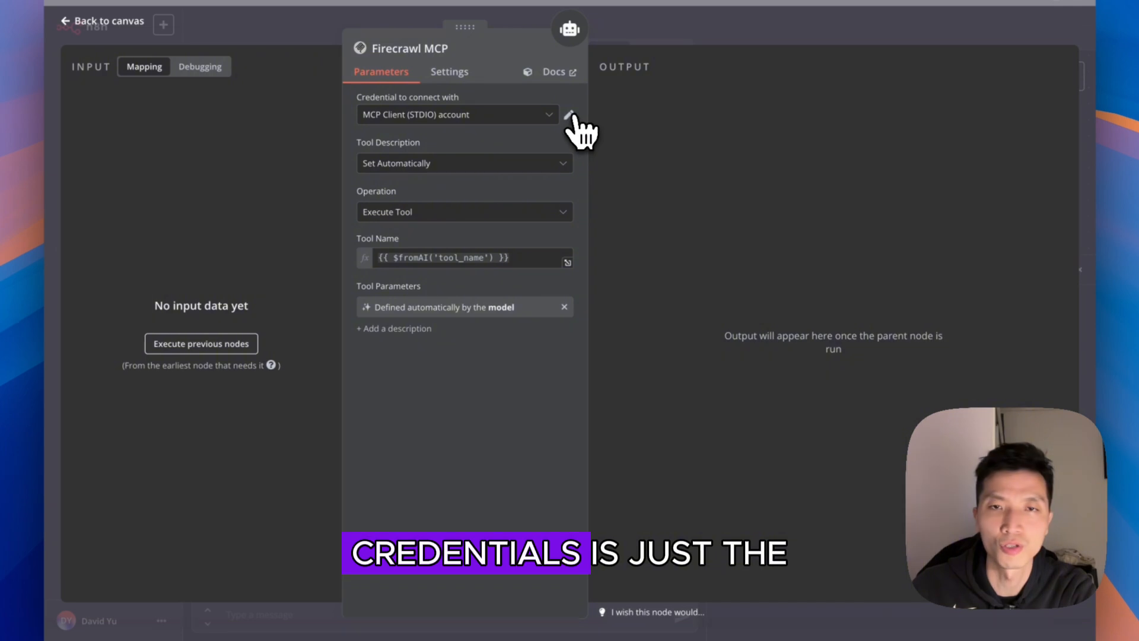
click(569, 115)
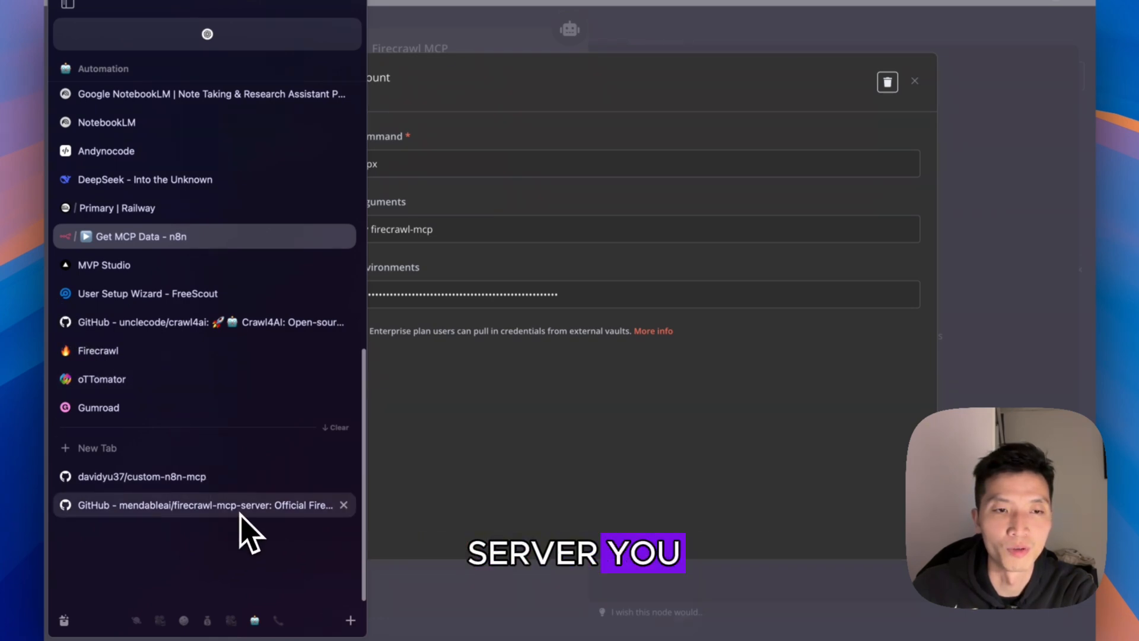
click(202, 505)
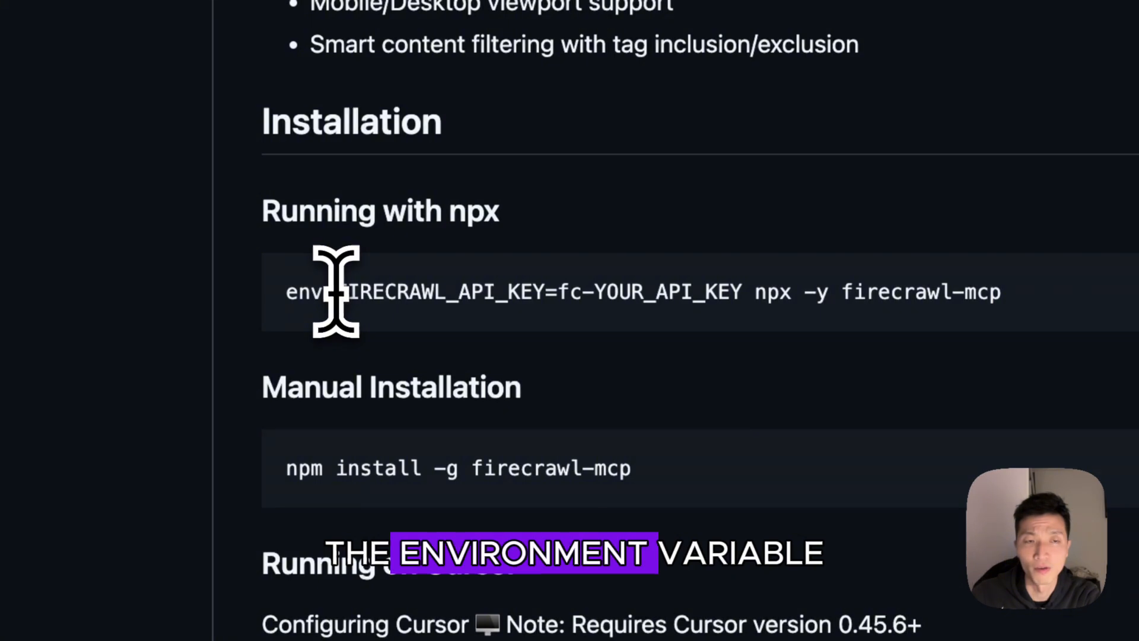
Highlight the API key variable and npx command in the README's npx block.
drag(336, 292, 705, 292)
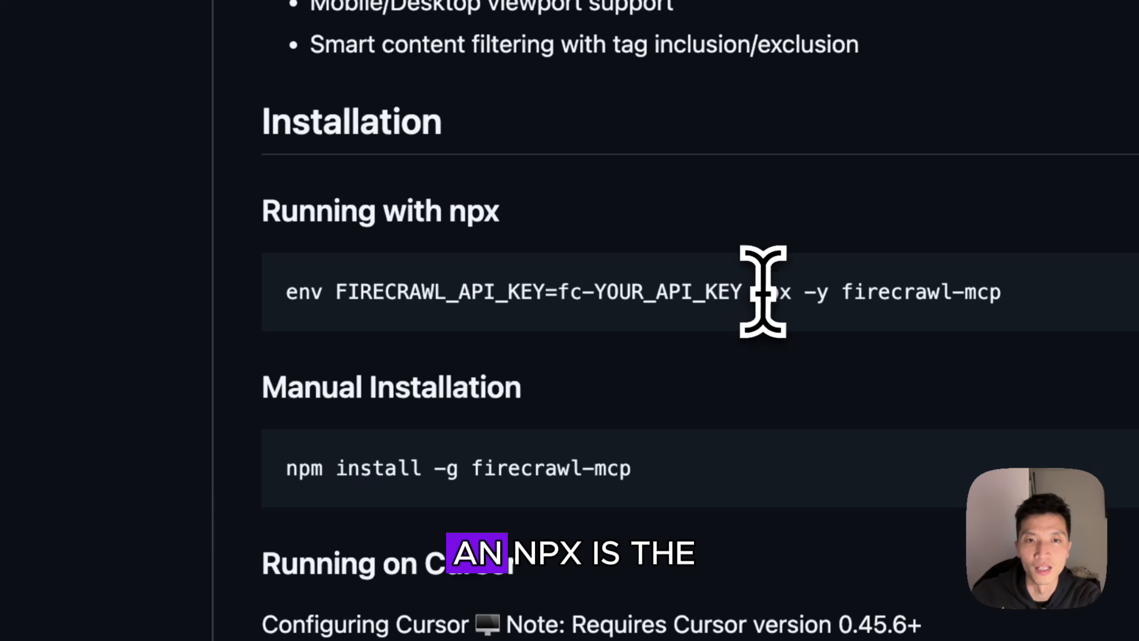
double_click(774, 293)
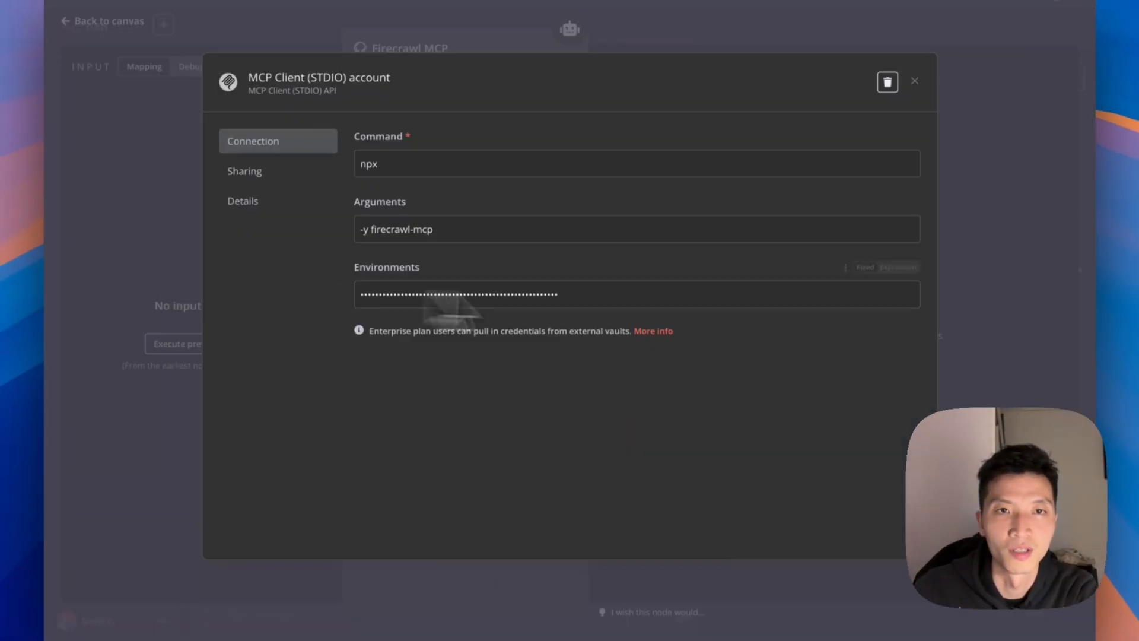
Inspect the credential's hidden Environments value alongside the npx firecrawl-mcp command.
click(544, 169)
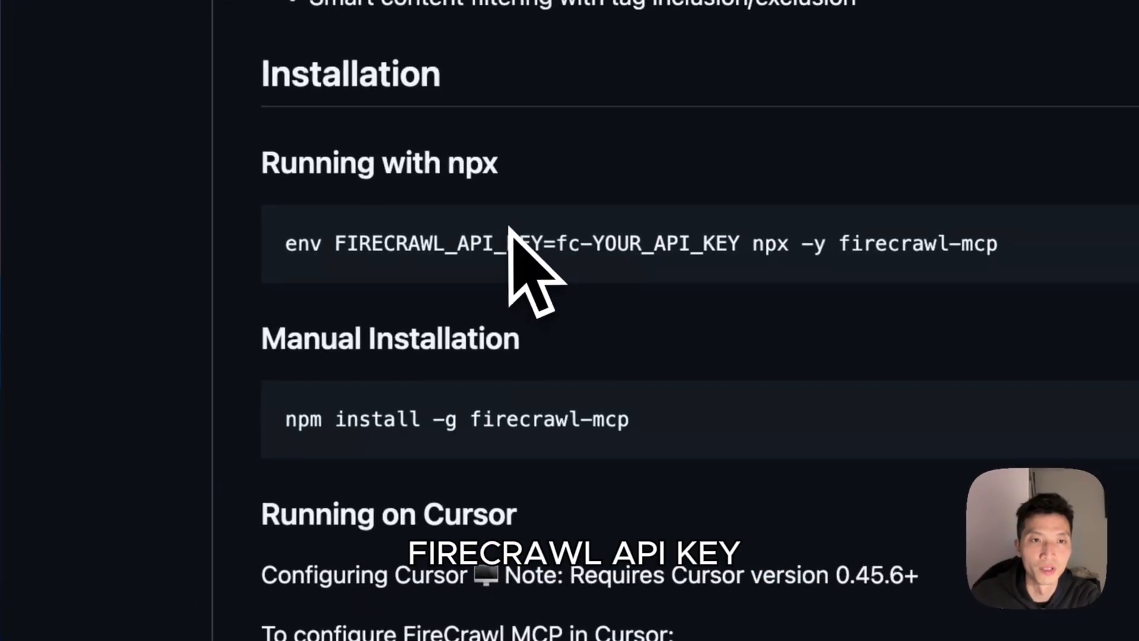
Highlight the FIRECRAWL_API_KEY variable in the README's npx command.
double_click(435, 245)
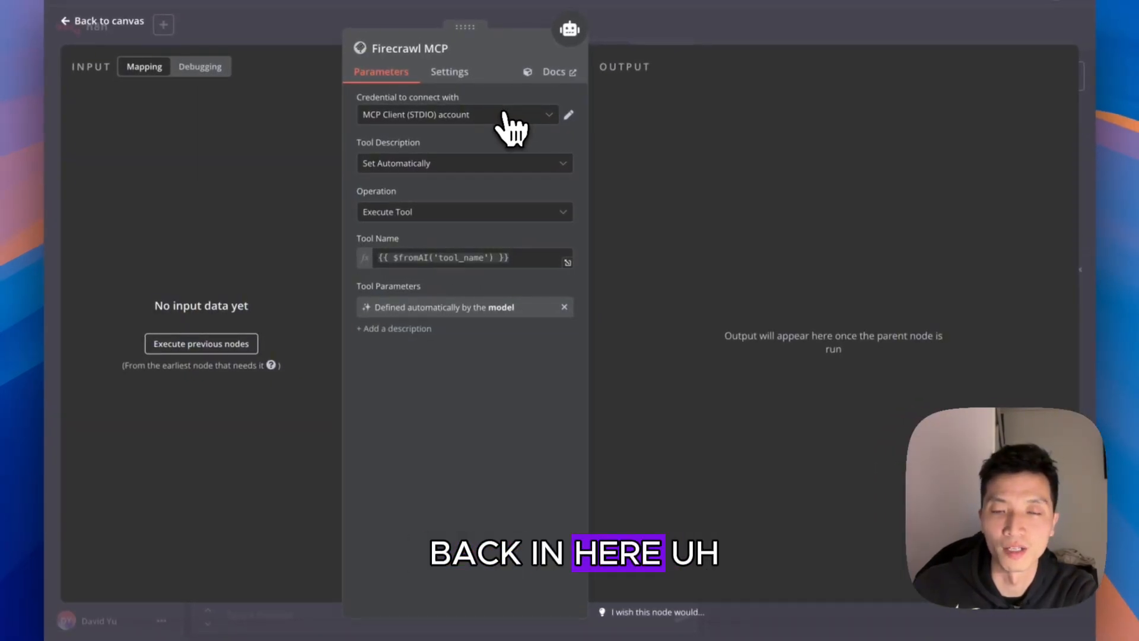
click(464, 212)
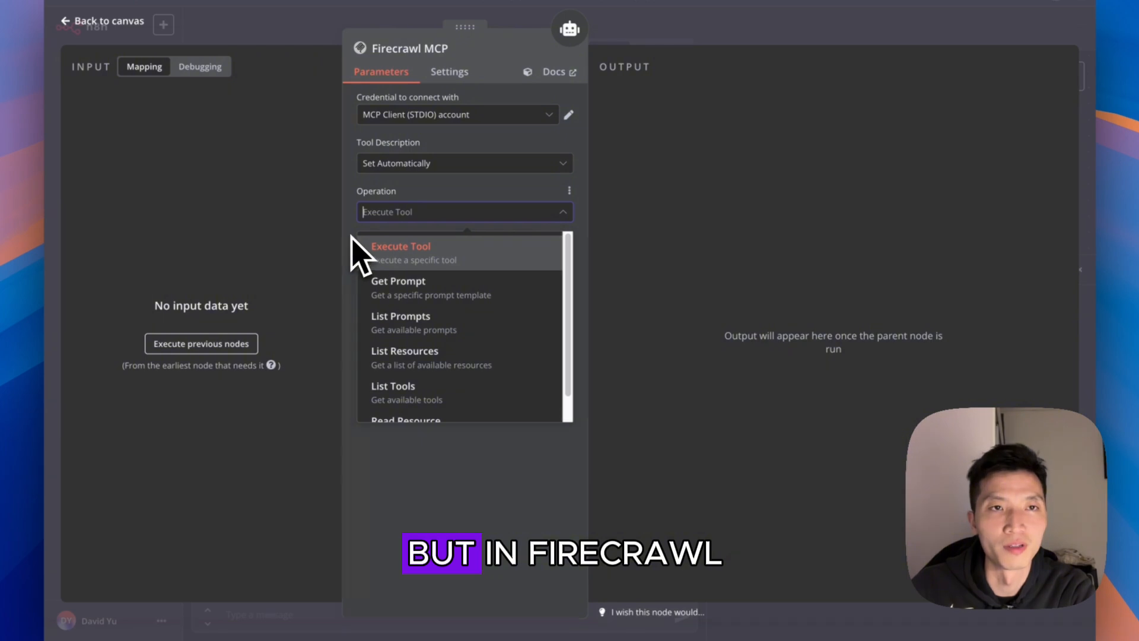
mouse_move(426, 295)
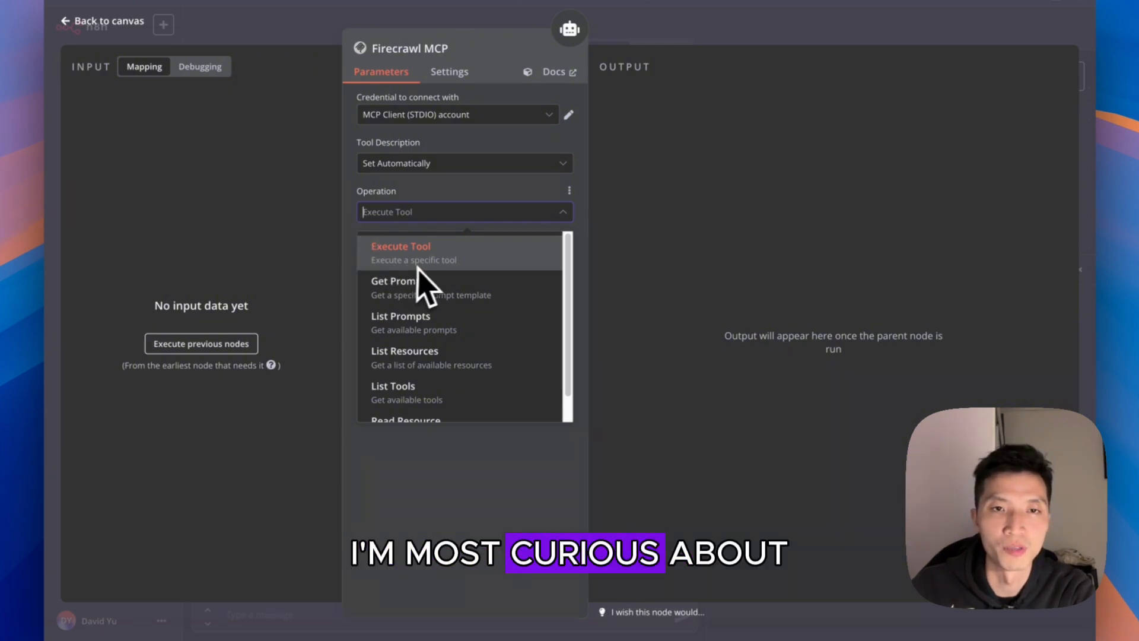
click(401, 247)
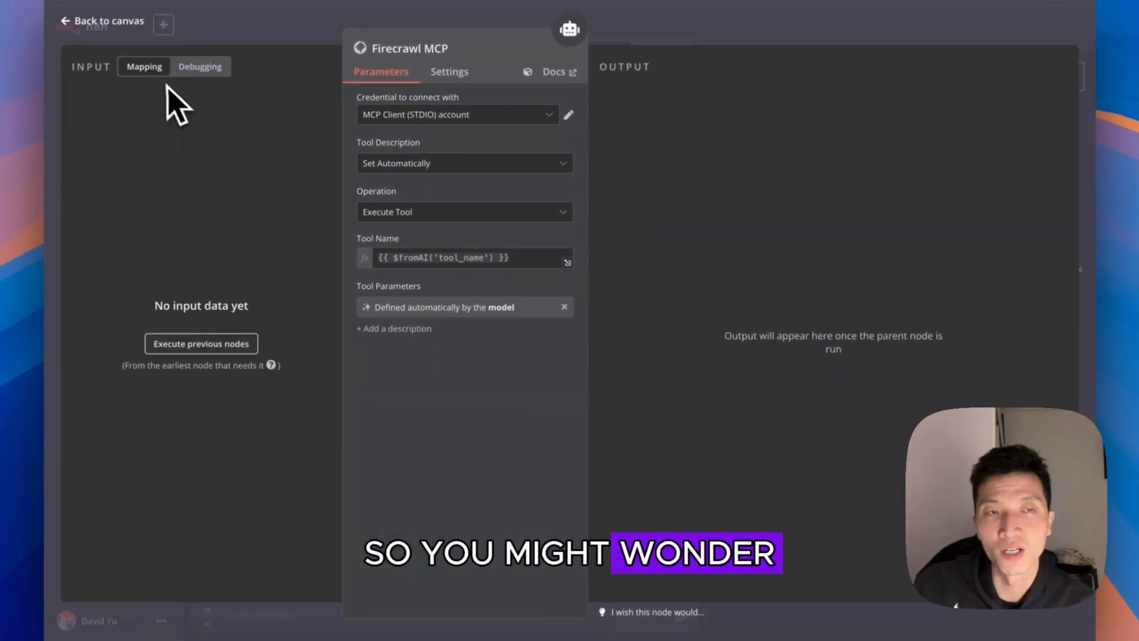
mouse_move(134, 75)
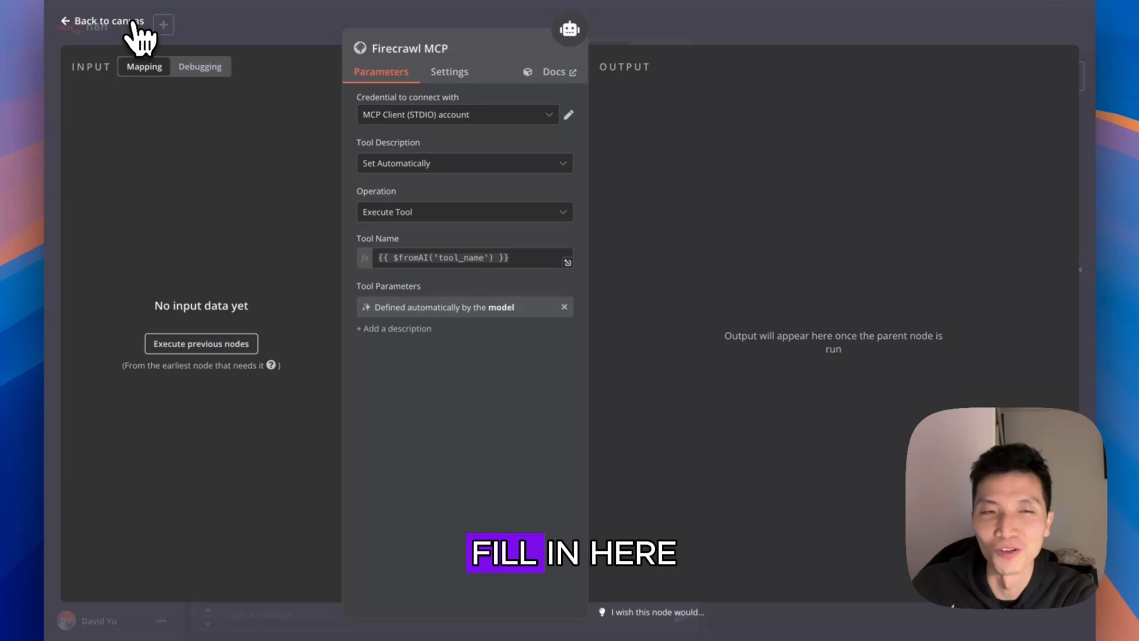
click(105, 19)
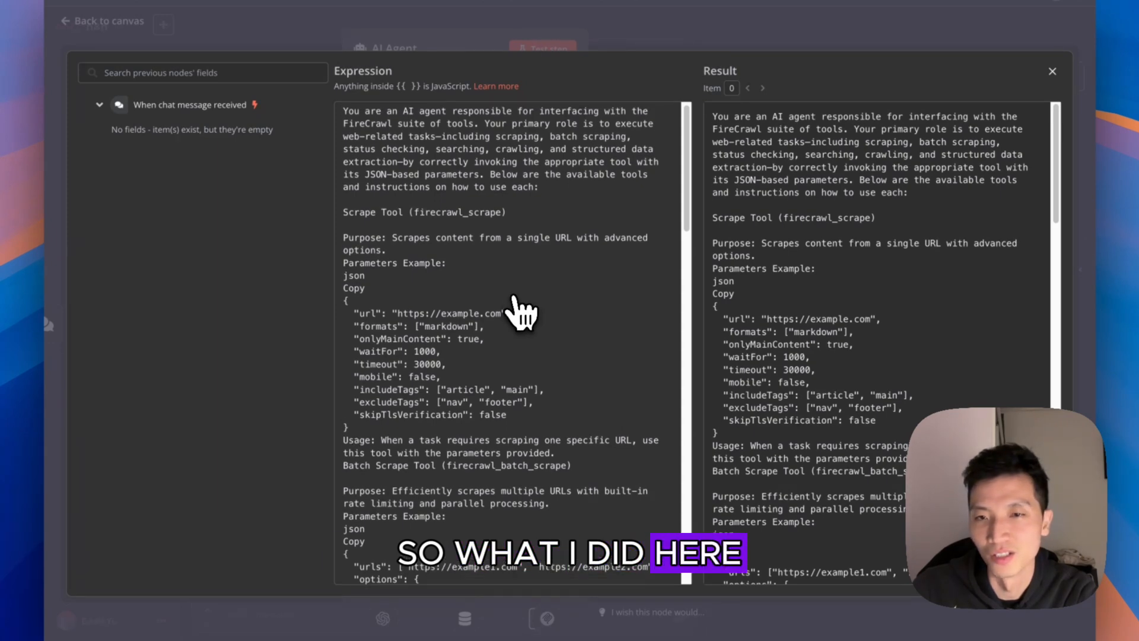
Scroll the Firecrawl MCP README to its installation section with npx and Cursor setup.
scroll(down, 3)
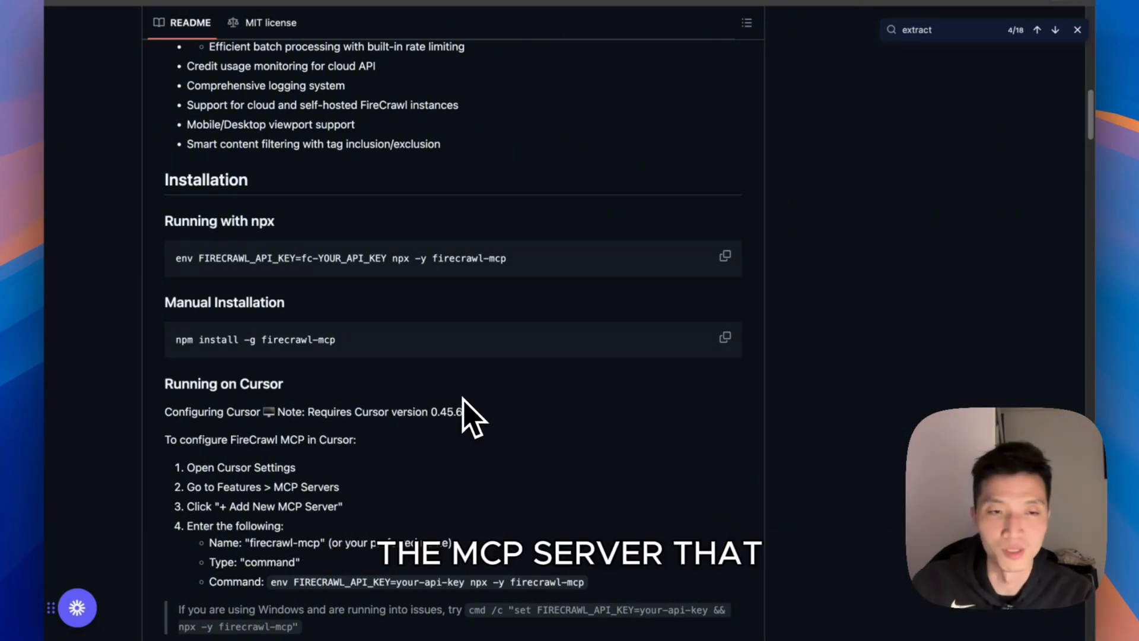
Scroll the Firecrawl README down to the Available Tools section.
scroll(down, 3)
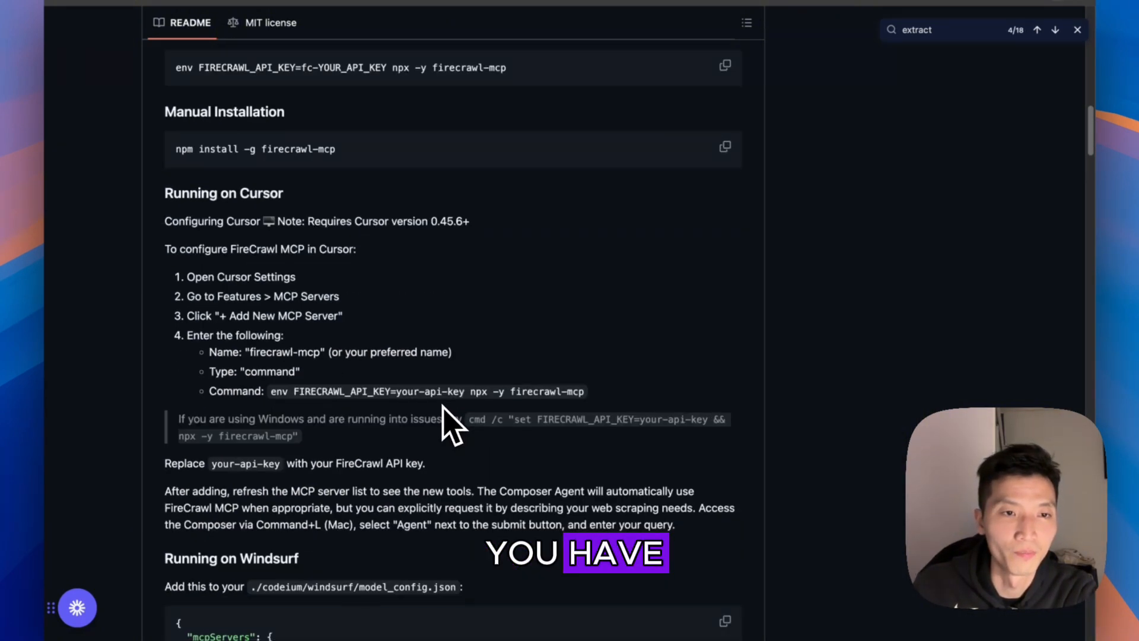
scroll(down, 3)
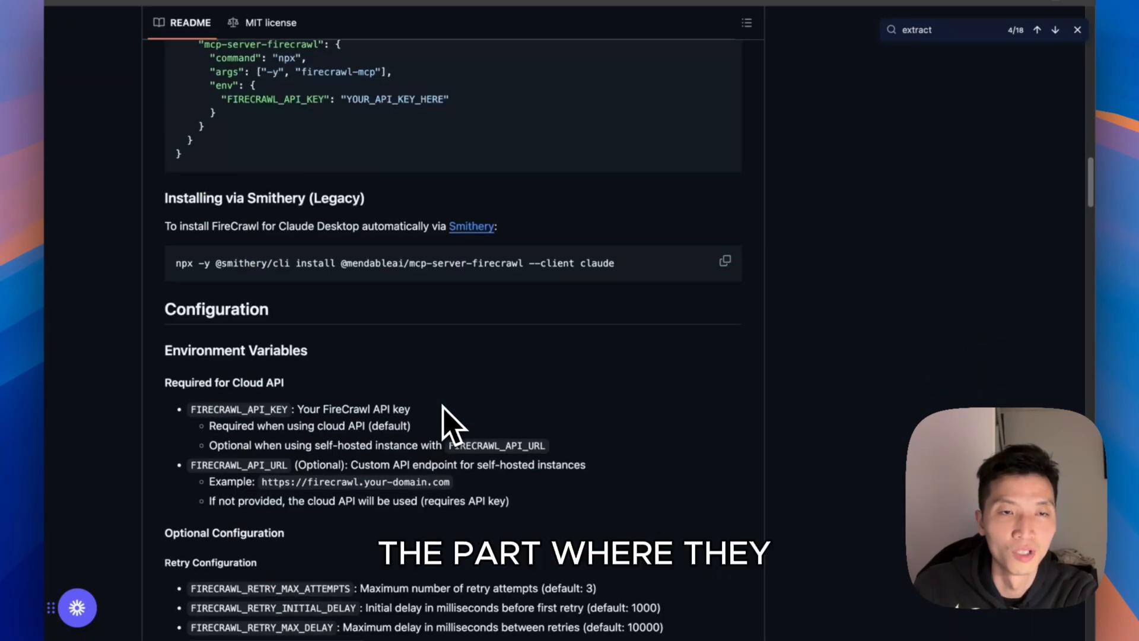
scroll(down, 3)
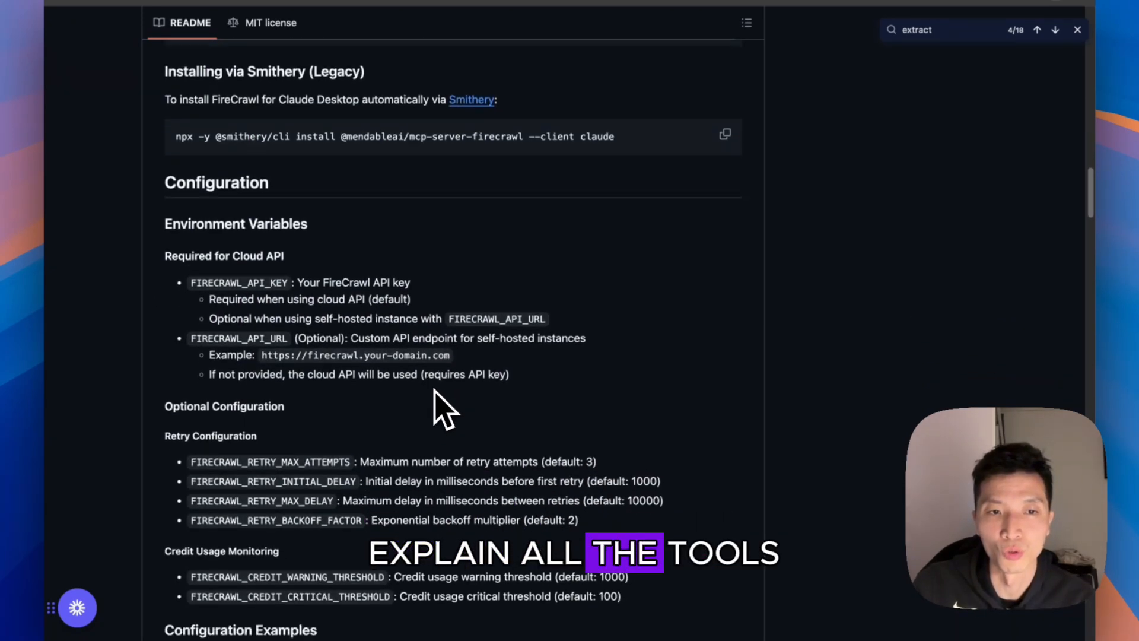
scroll(down, 3)
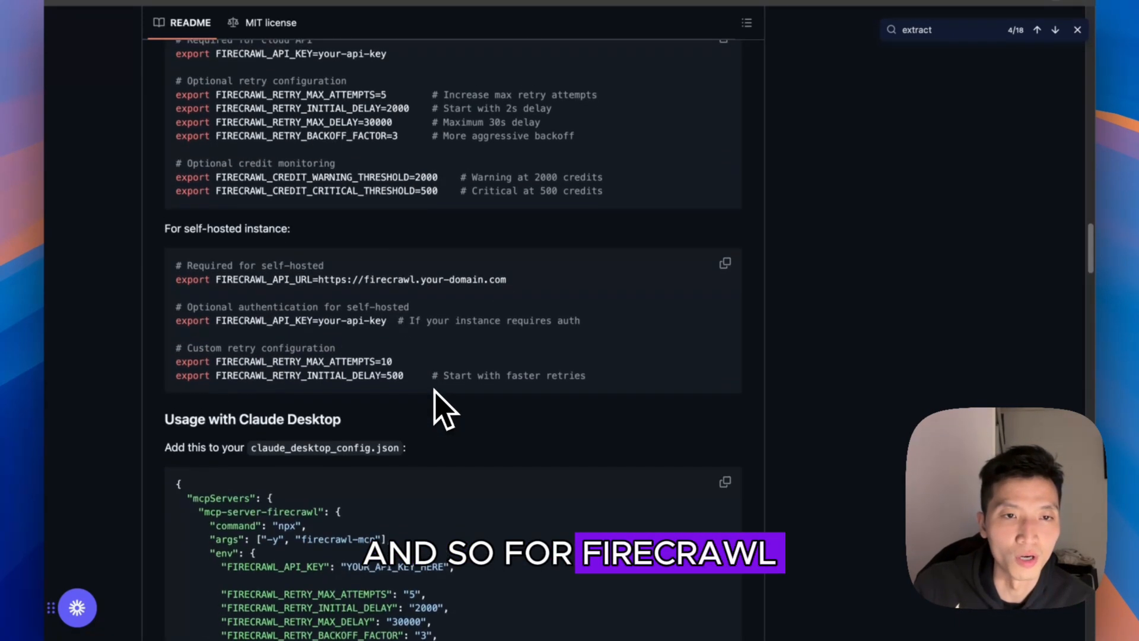
scroll(down, 3)
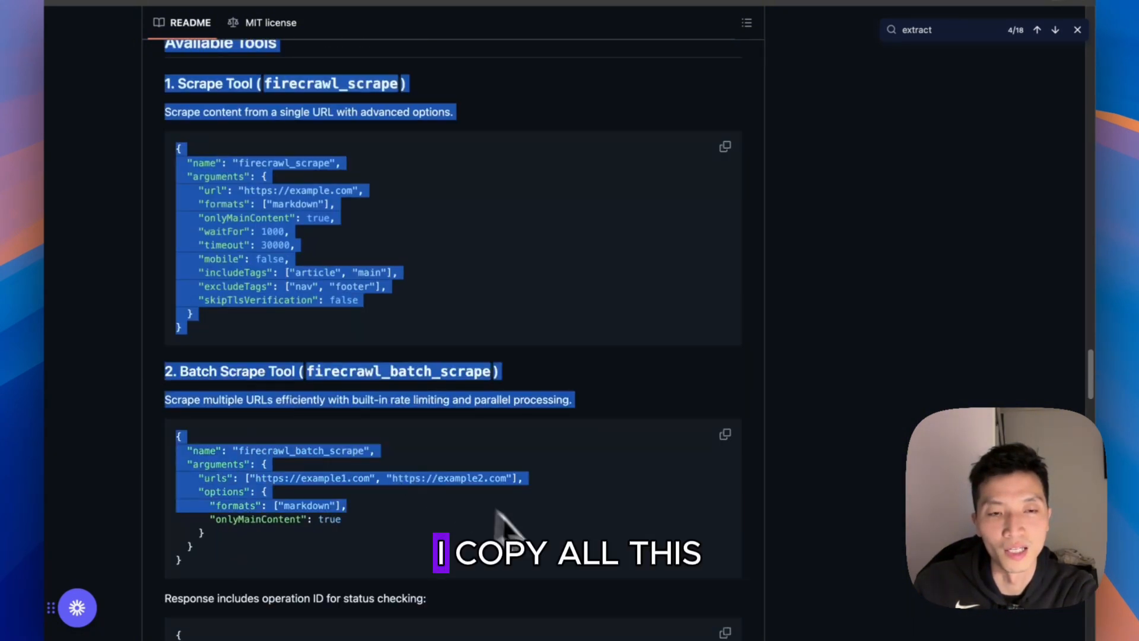
scroll(down, 3)
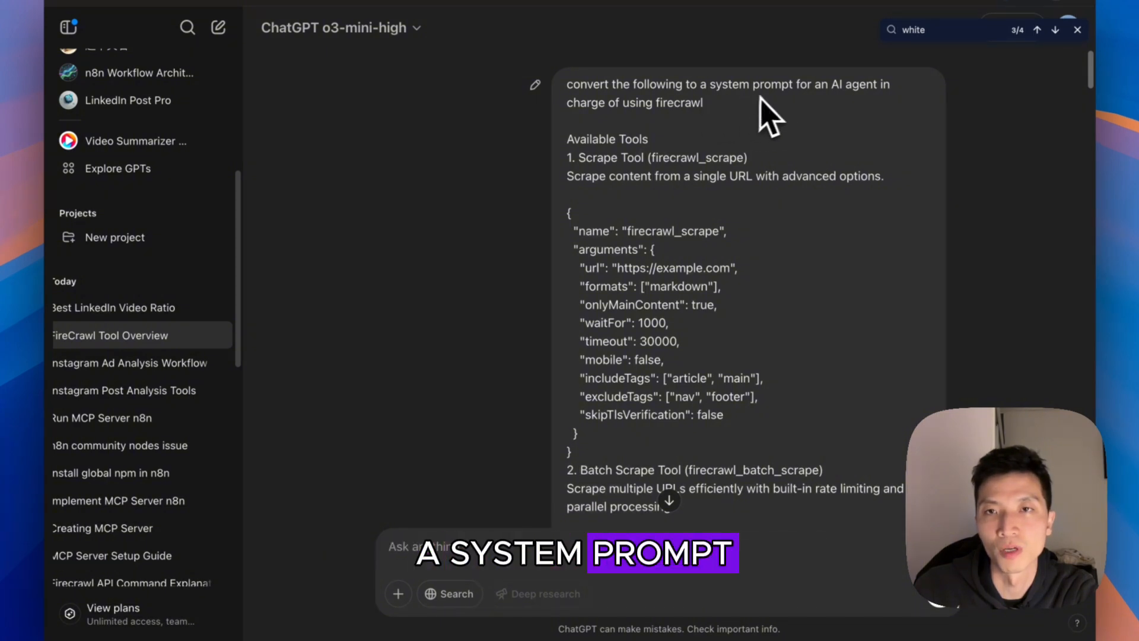
mouse_move(708, 161)
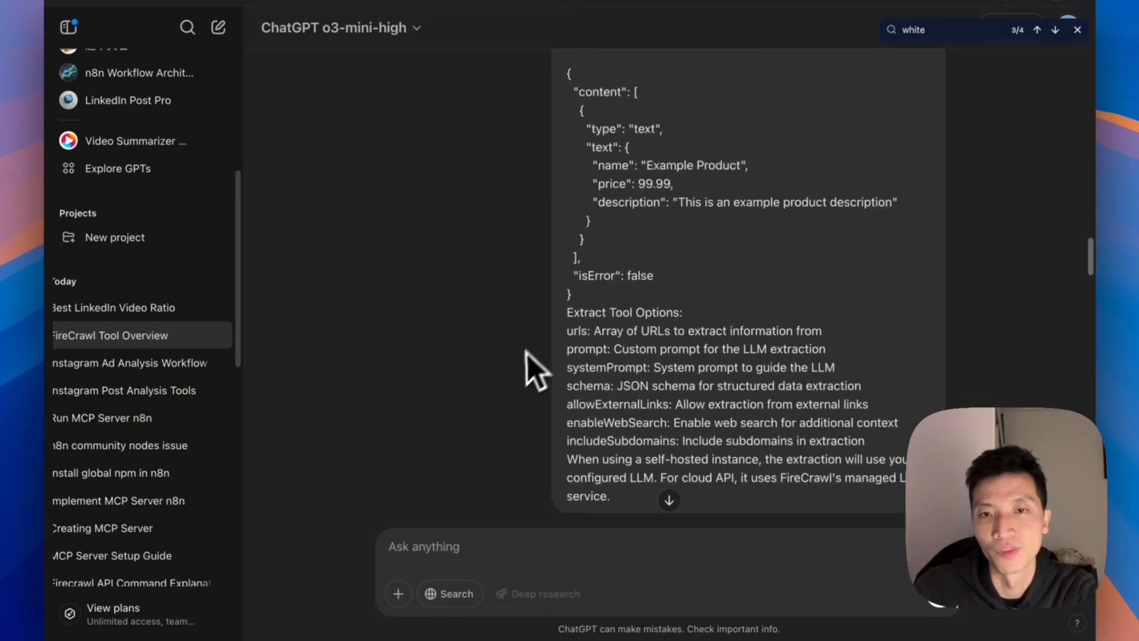
Read ChatGPT's FireCrawl system prompt, then return to the Get MCP Data canvas.
scroll(down, 3)
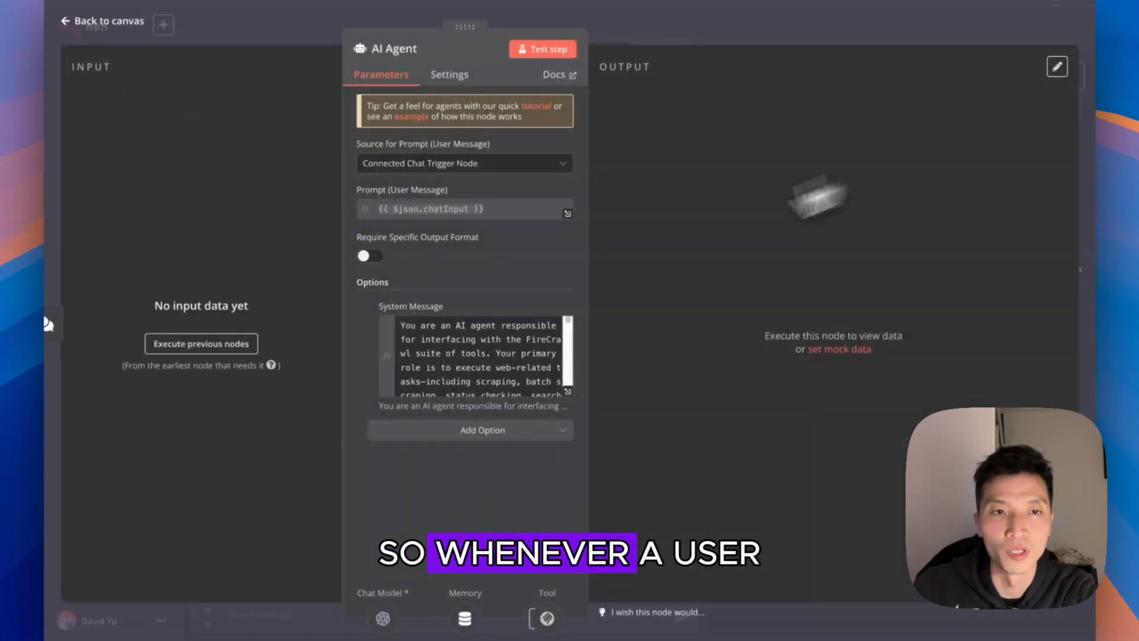
click(98, 21)
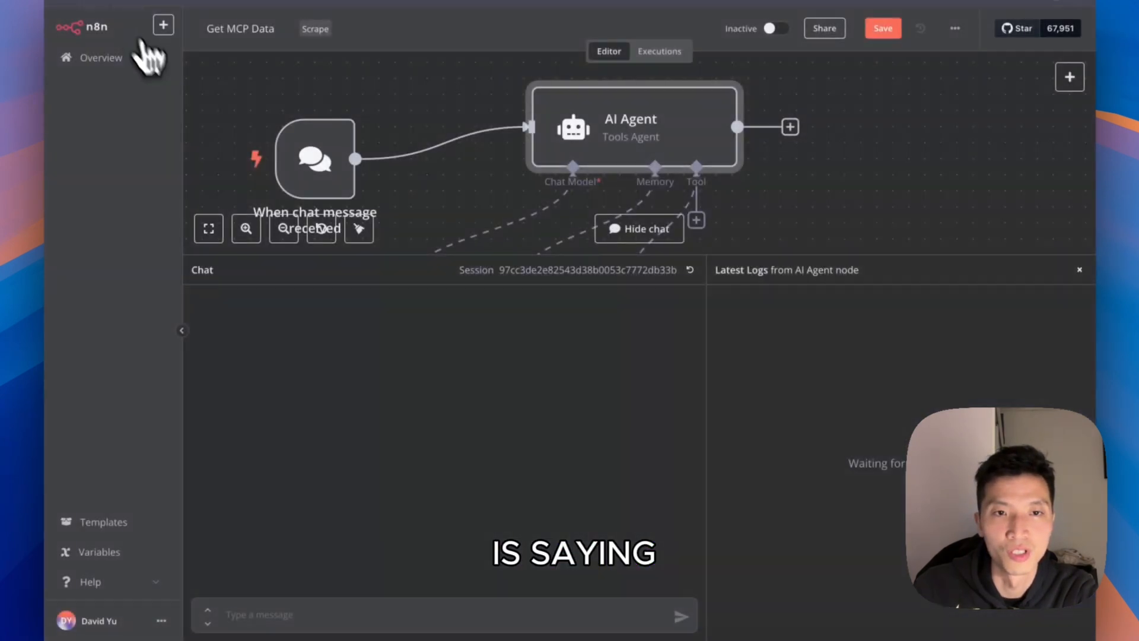